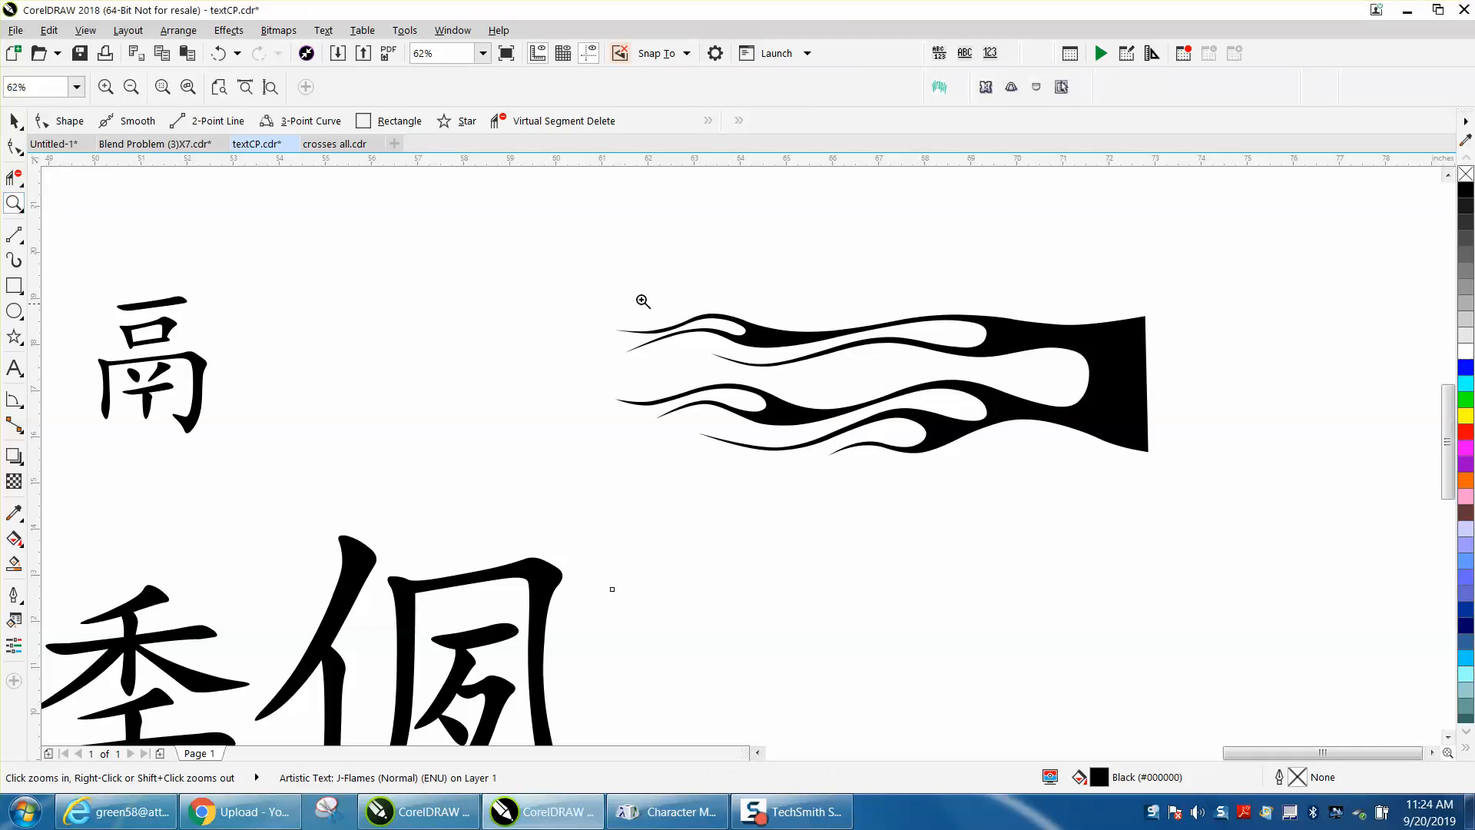
Zoom in on a flame glyph, zoom back out, and place the J-Flames flame row atop the page
{"action": "left_click", "coordinate": [642, 301]}
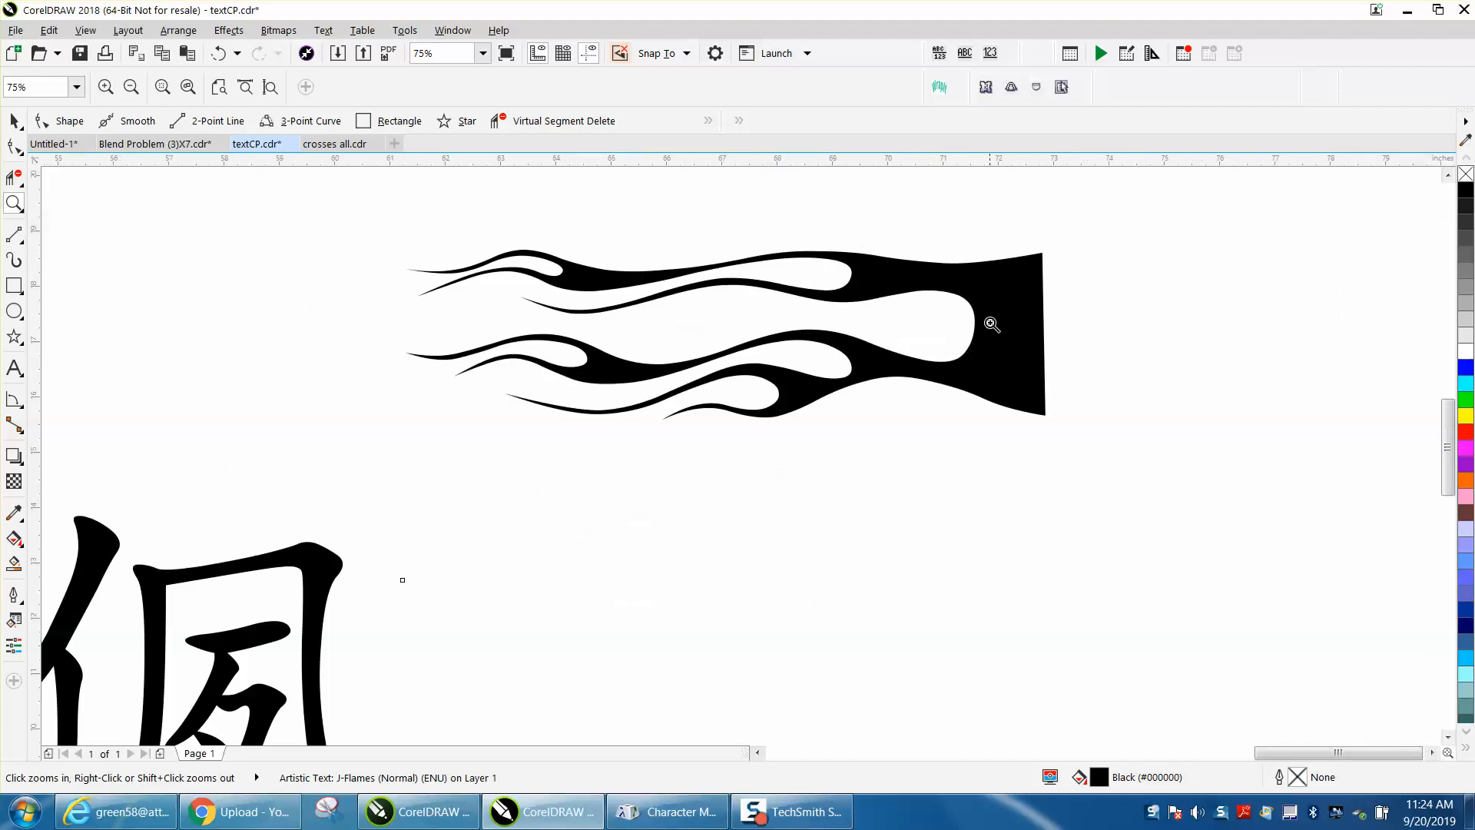
{"action": "mouse_move", "coordinate": [192, 279]}
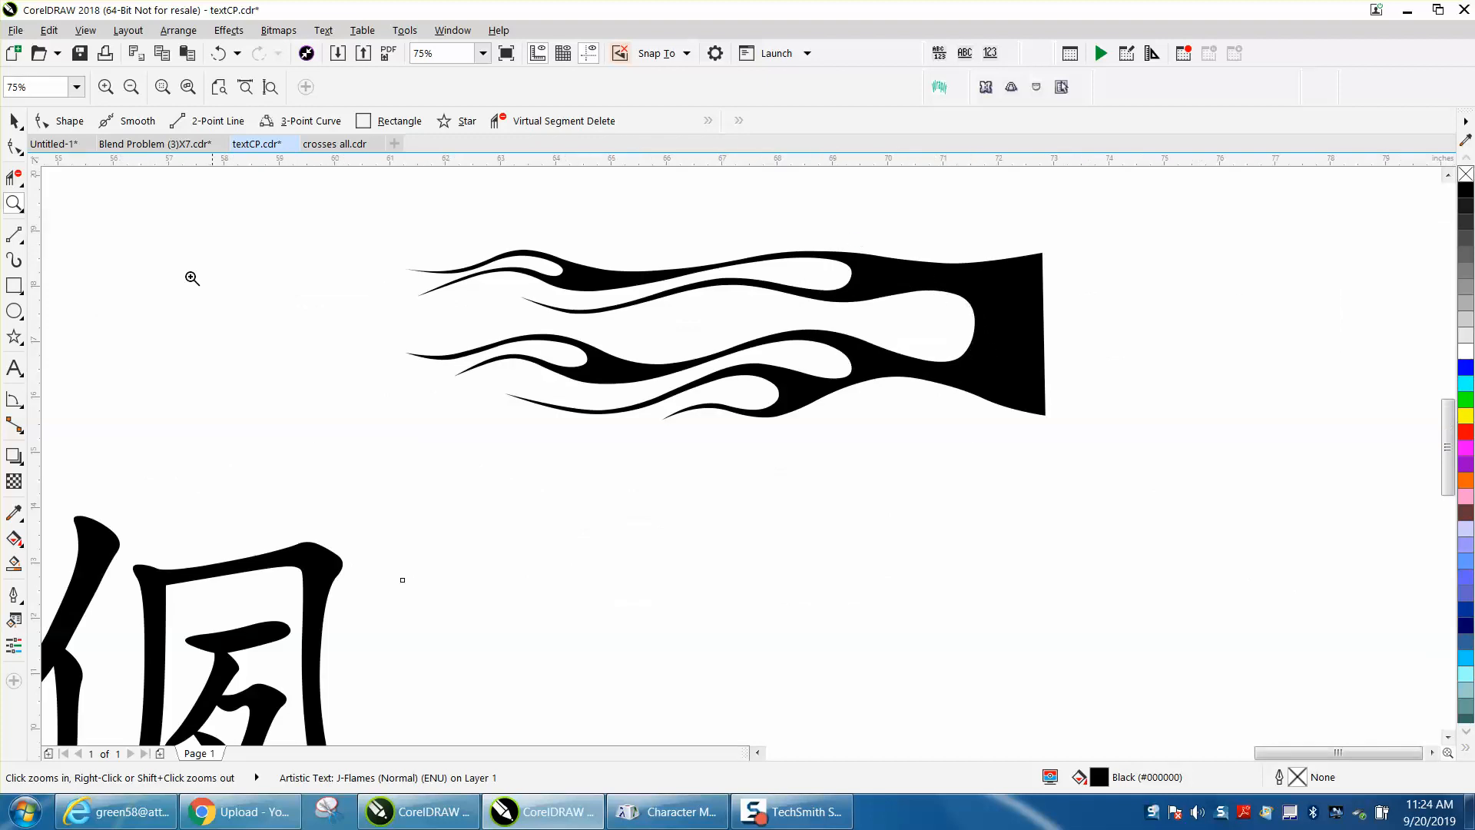
{"action": "left_click", "coordinate": [130, 87]}
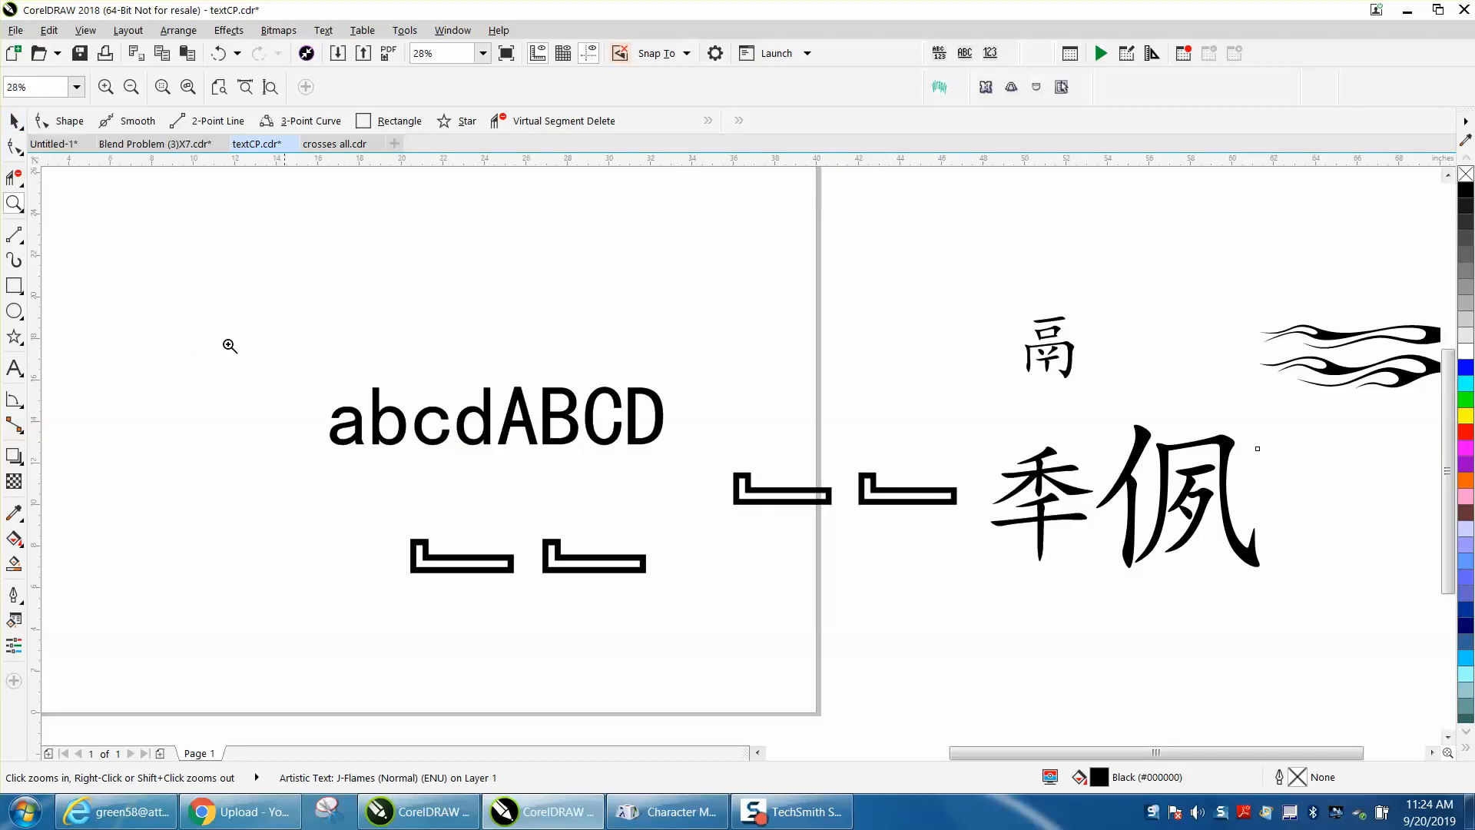
{"action": "left_click", "coordinate": [495, 416]}
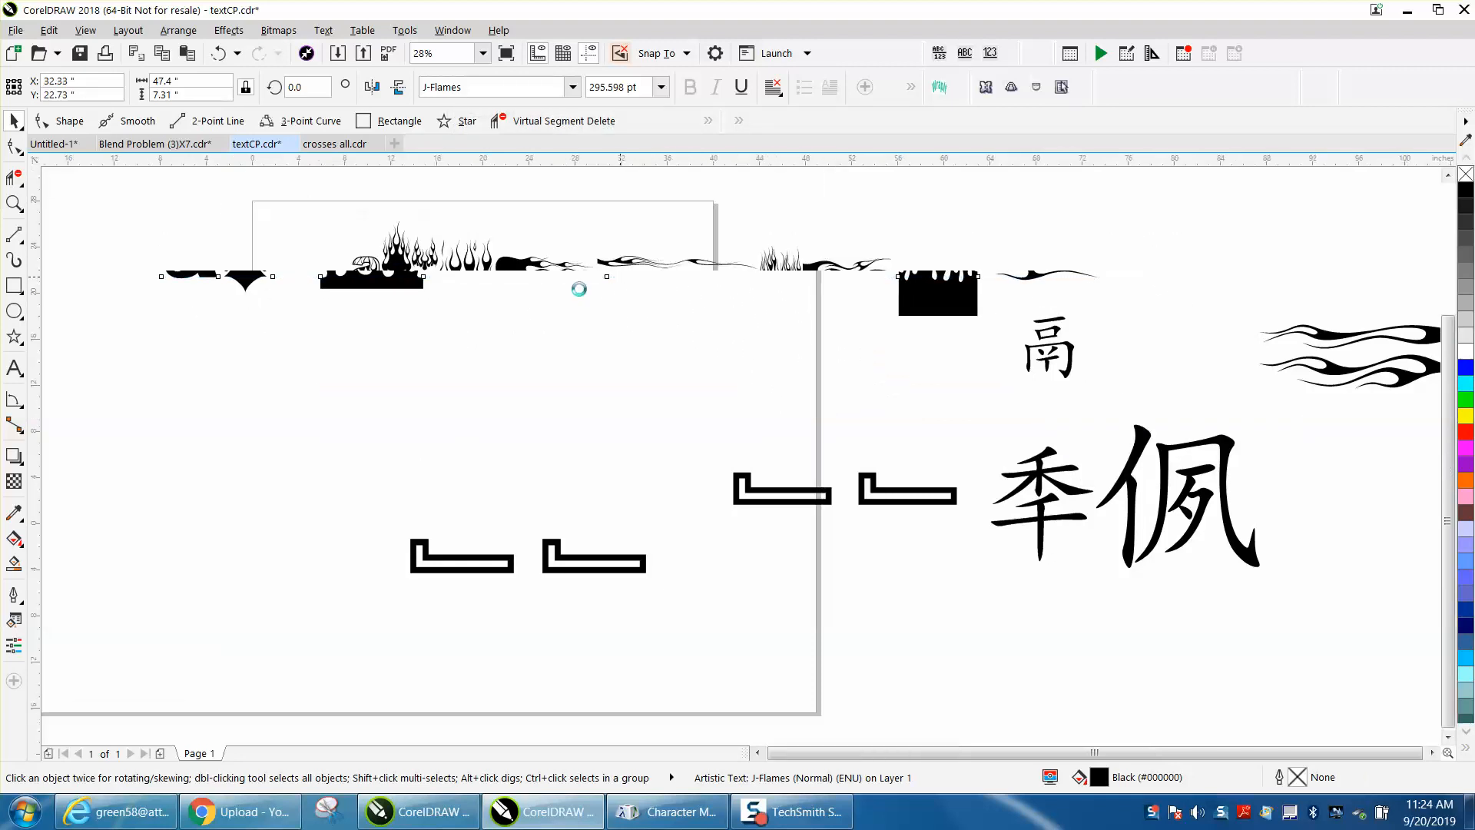
Bring Character Map forward, enable Advanced view to browse J-Flames glyphs, then close it
{"action": "left_click", "coordinate": [441, 53]}
{"action": "type", "text": "16"}
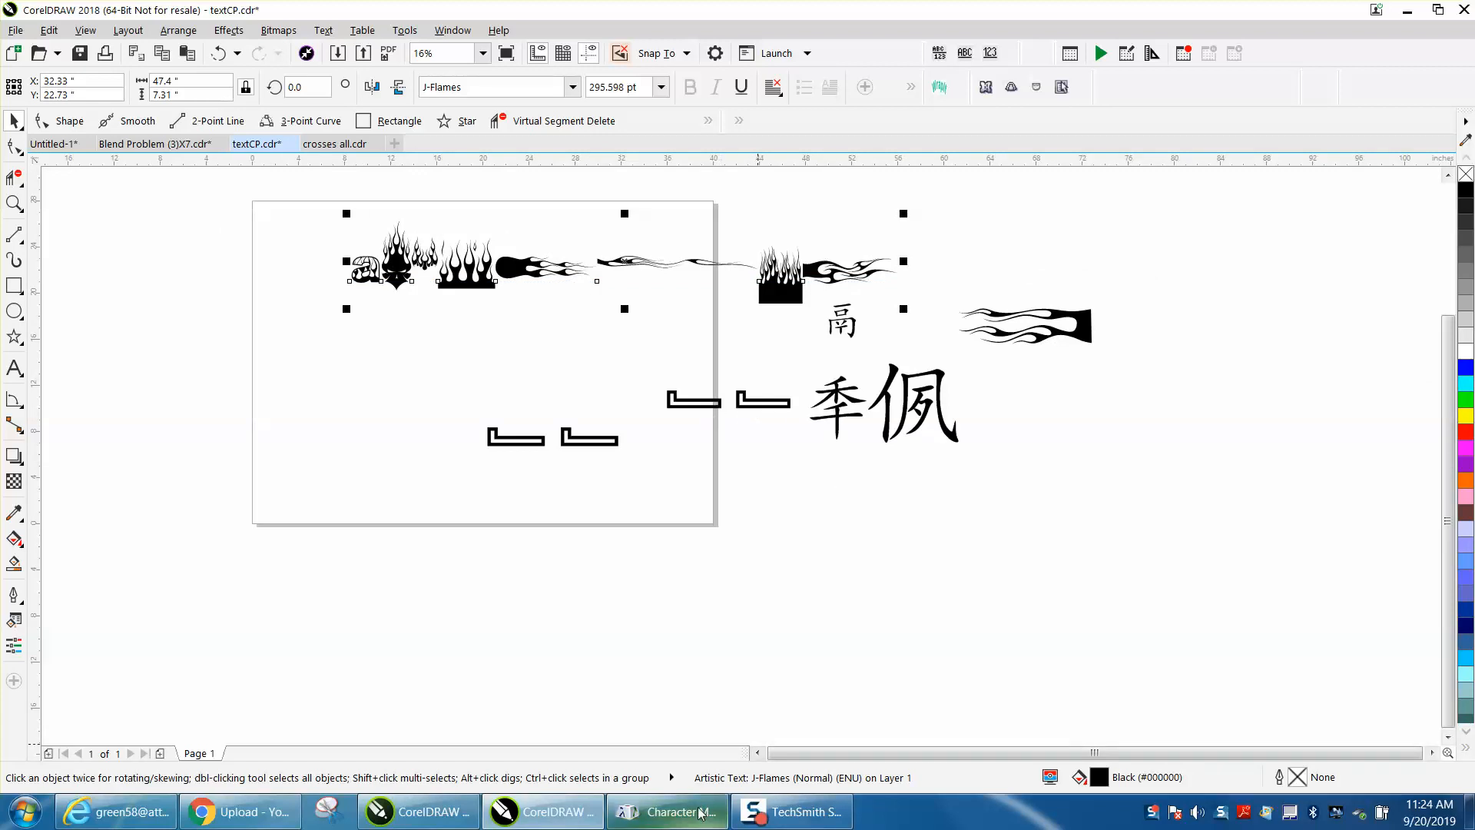
{"action": "left_click", "coordinate": [667, 812]}
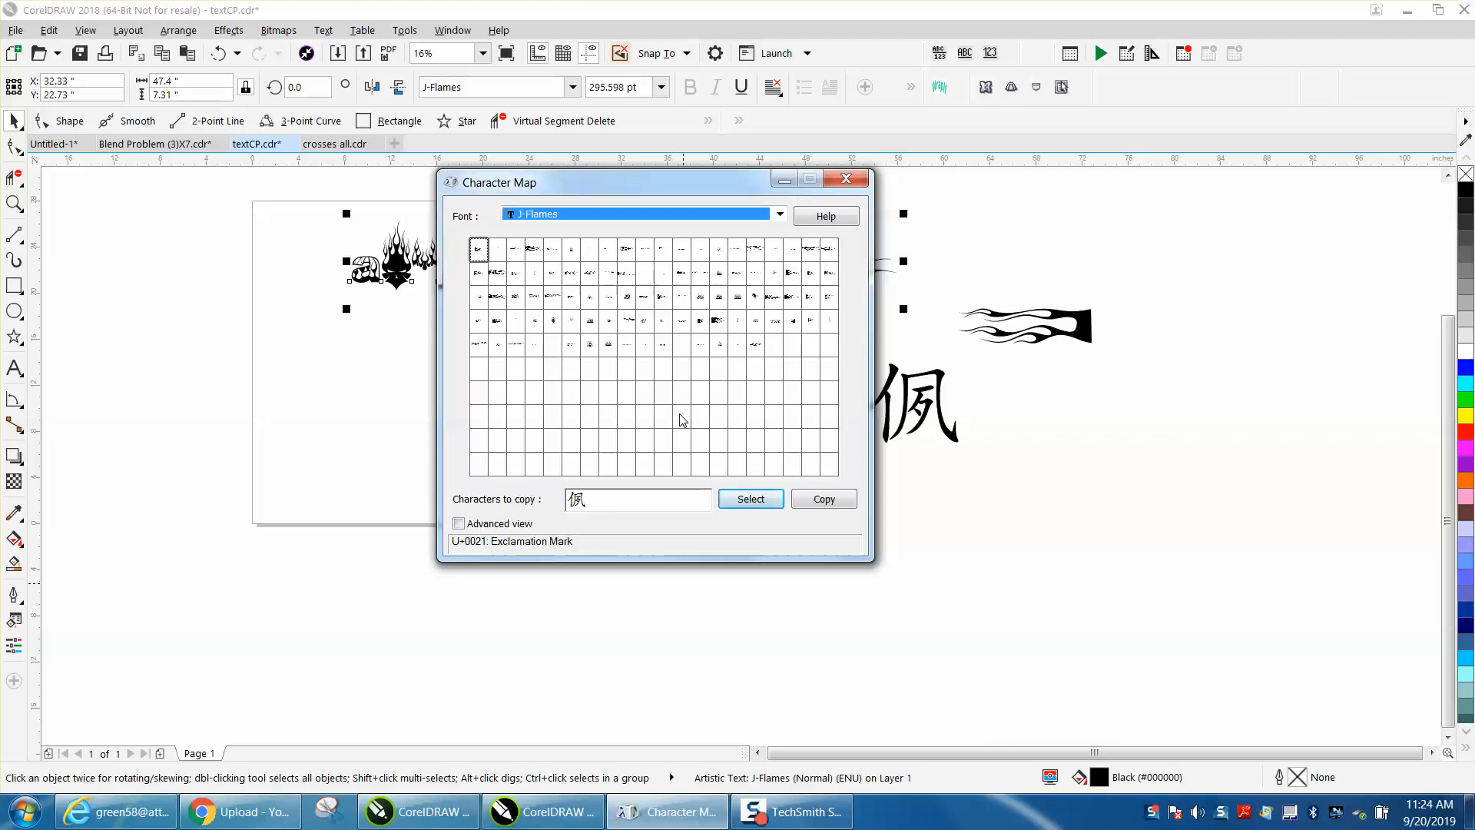
{"action": "mouse_move", "coordinate": [826, 340]}
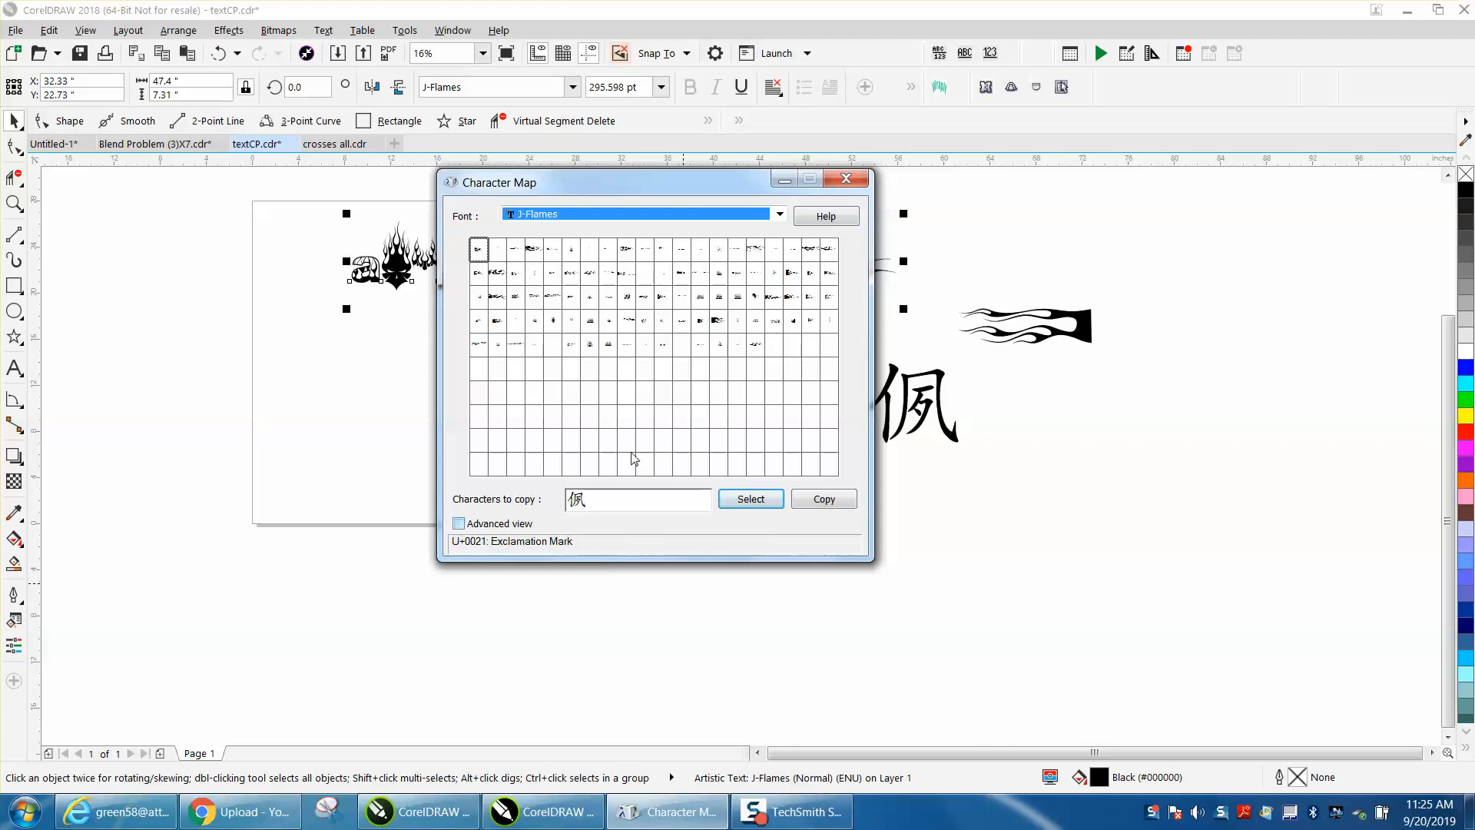
{"action": "left_click", "coordinate": [460, 524]}
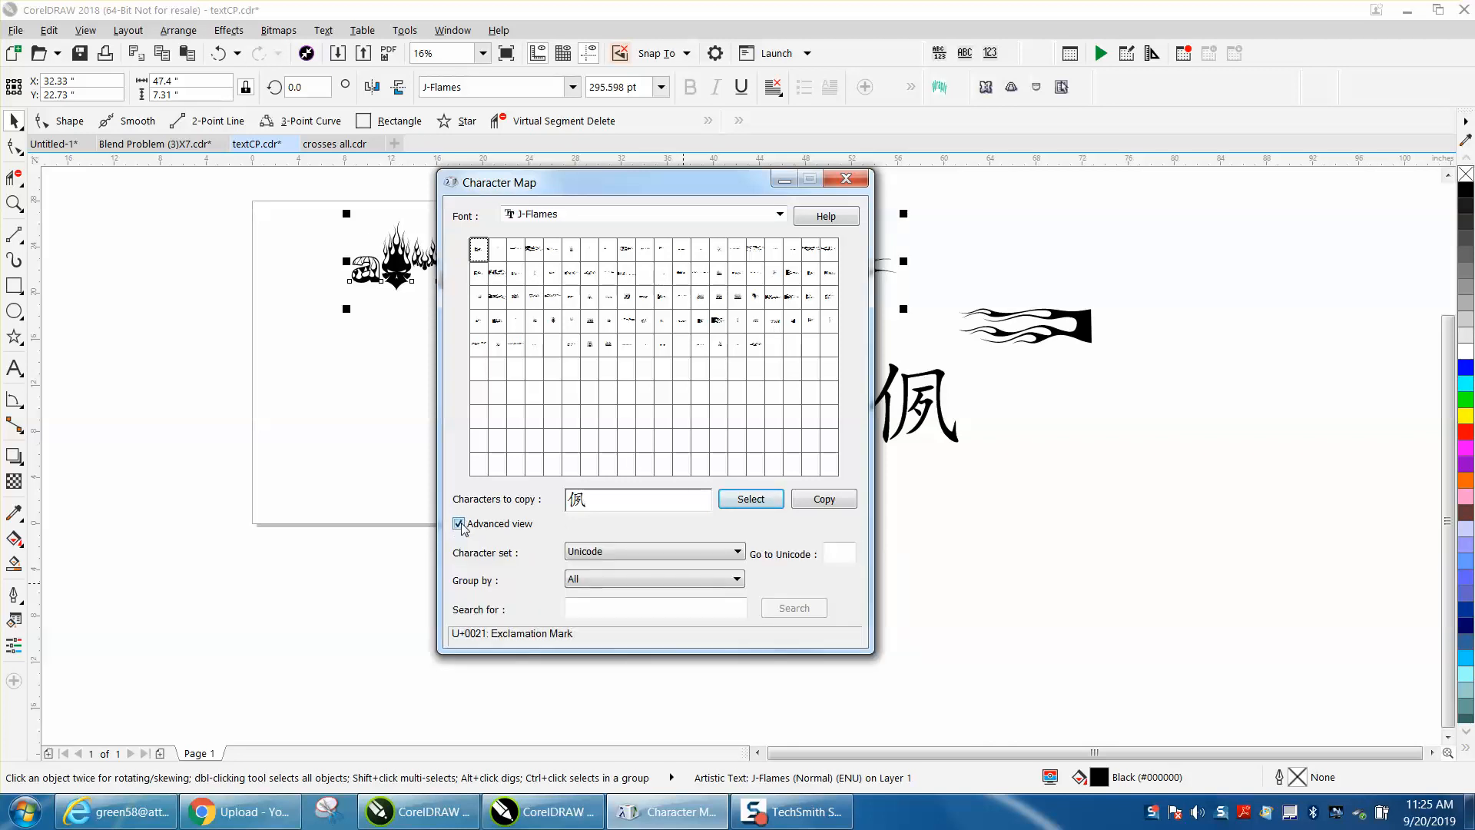
{"action": "left_click", "coordinate": [844, 179]}
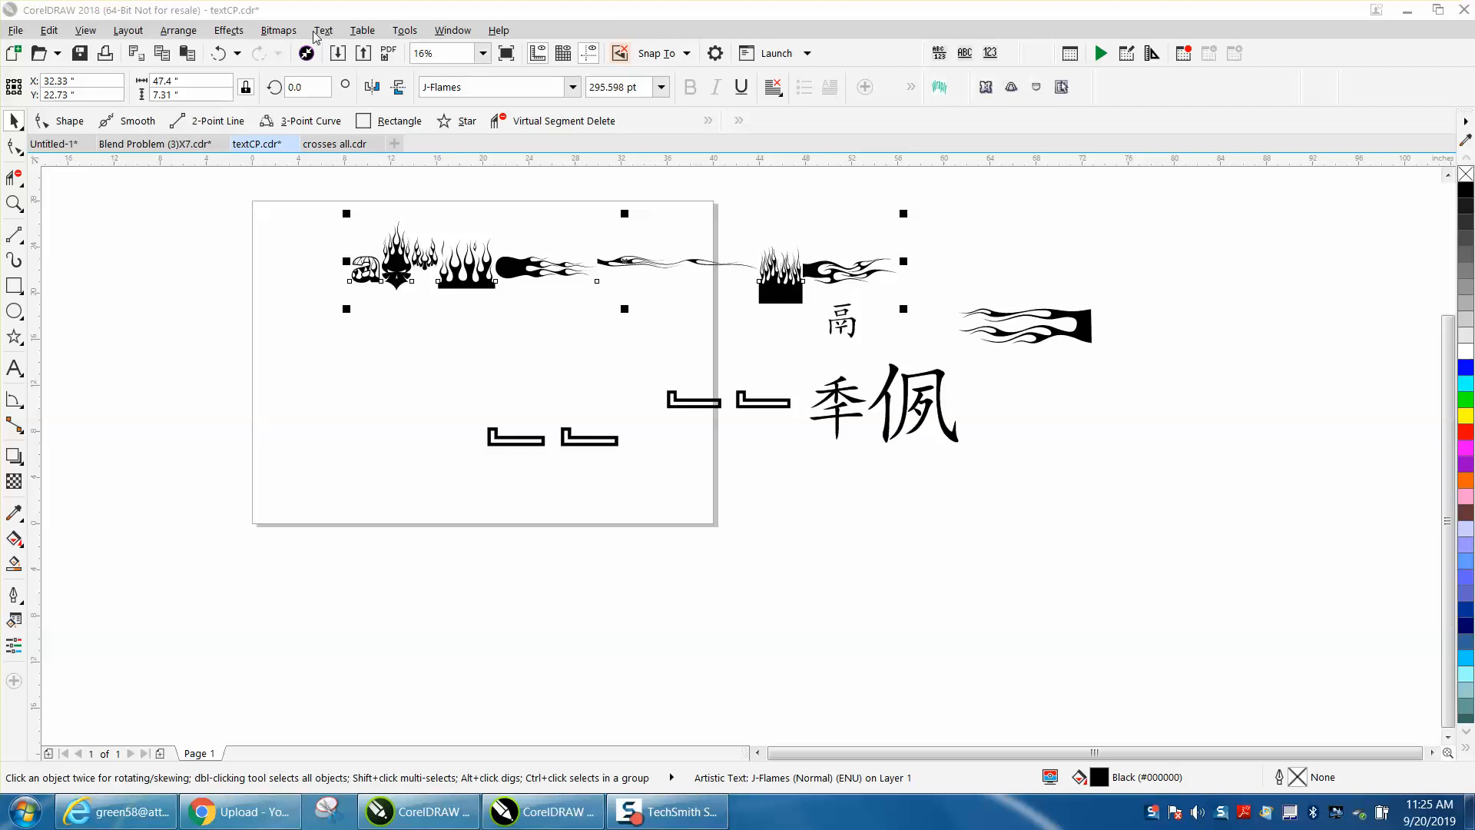
Open Text > Insert Character, resize the glyph previews, and scroll through the J-Flames glyphs
{"action": "left_click", "coordinate": [323, 29]}
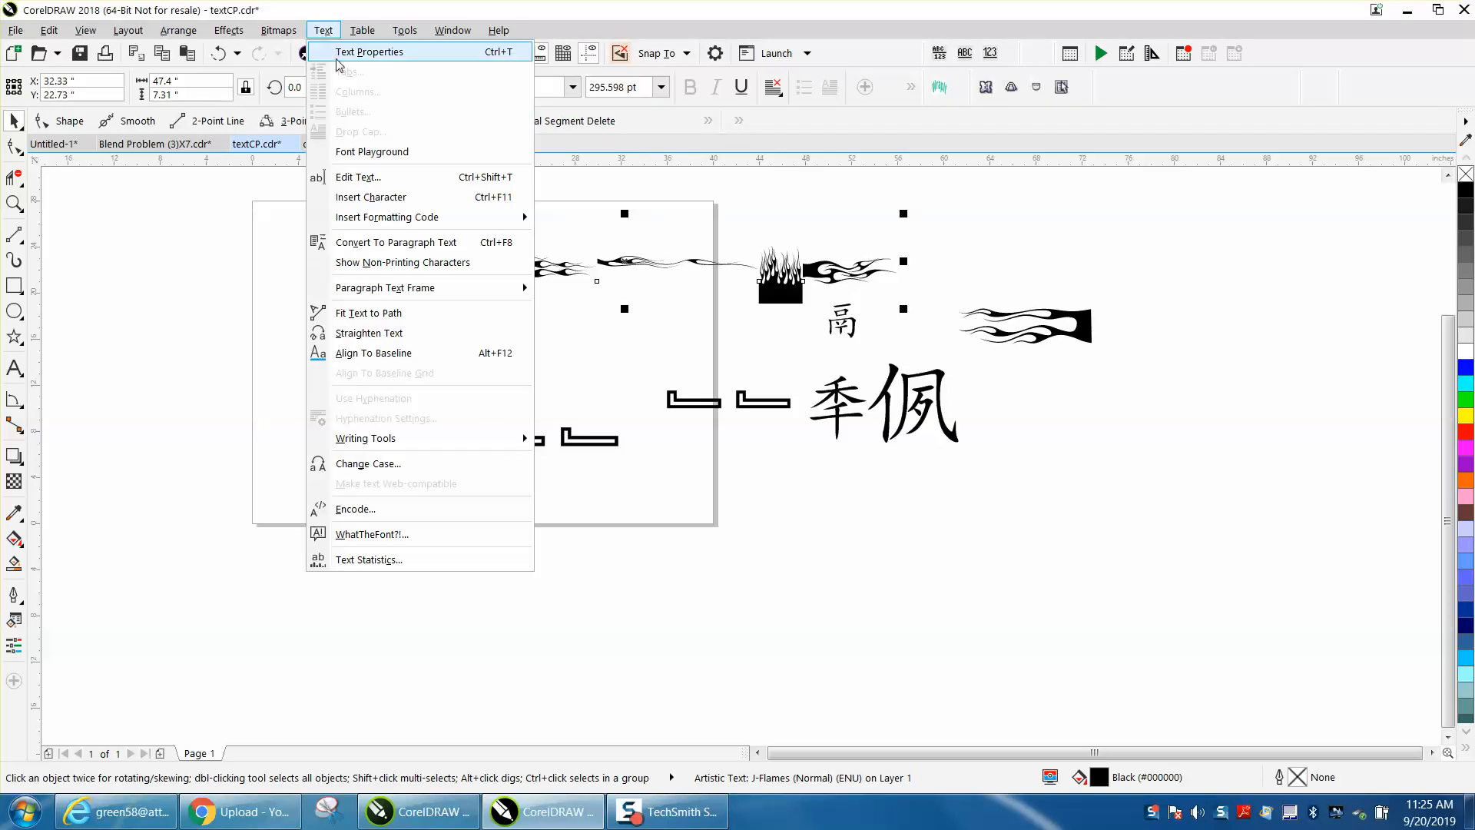
{"action": "left_click", "coordinate": [370, 196]}
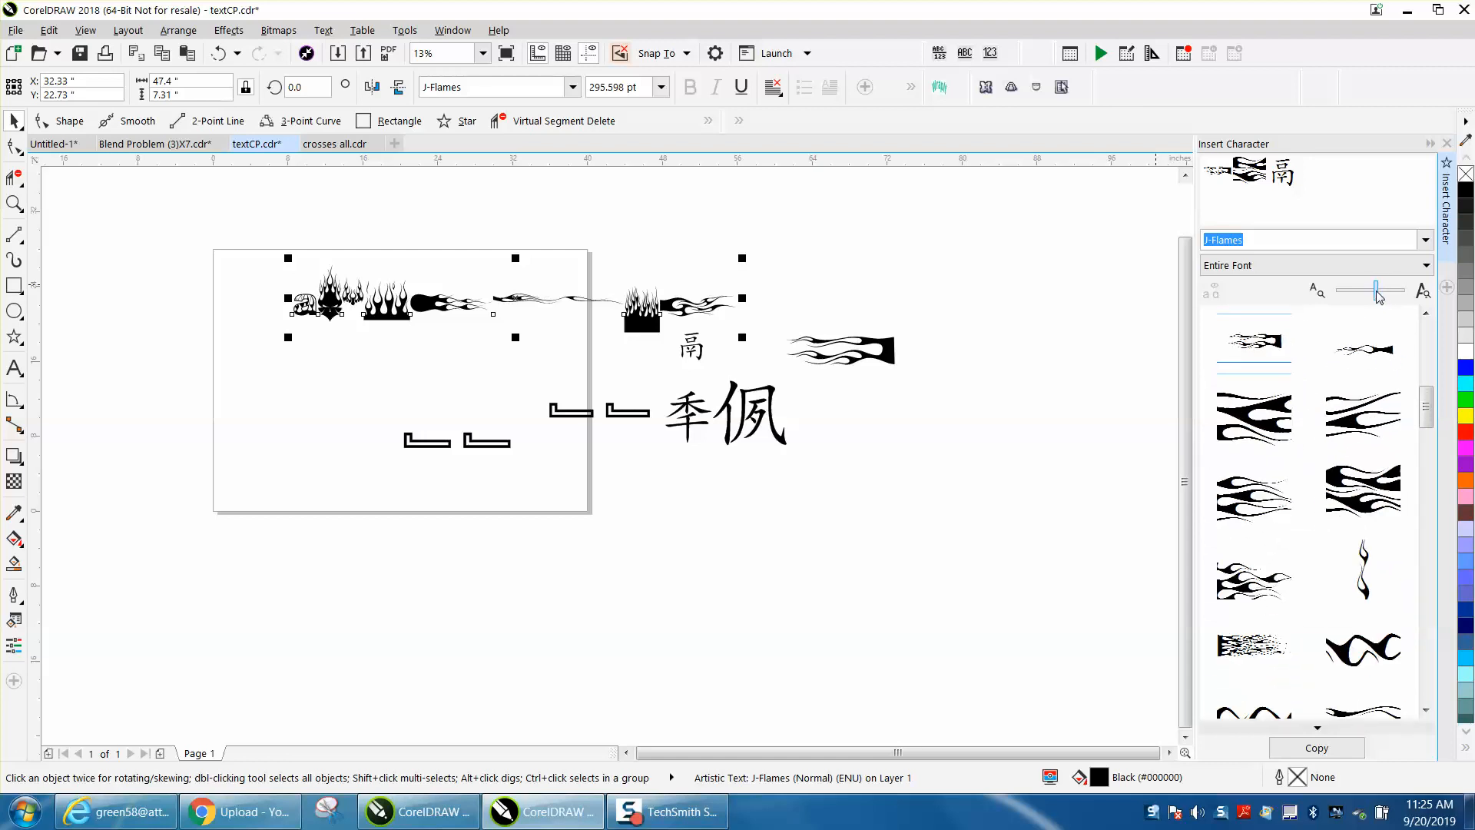
{"action": "left_click_drag", "start_coordinate": [1194, 319], "coordinate": [1077, 319]}
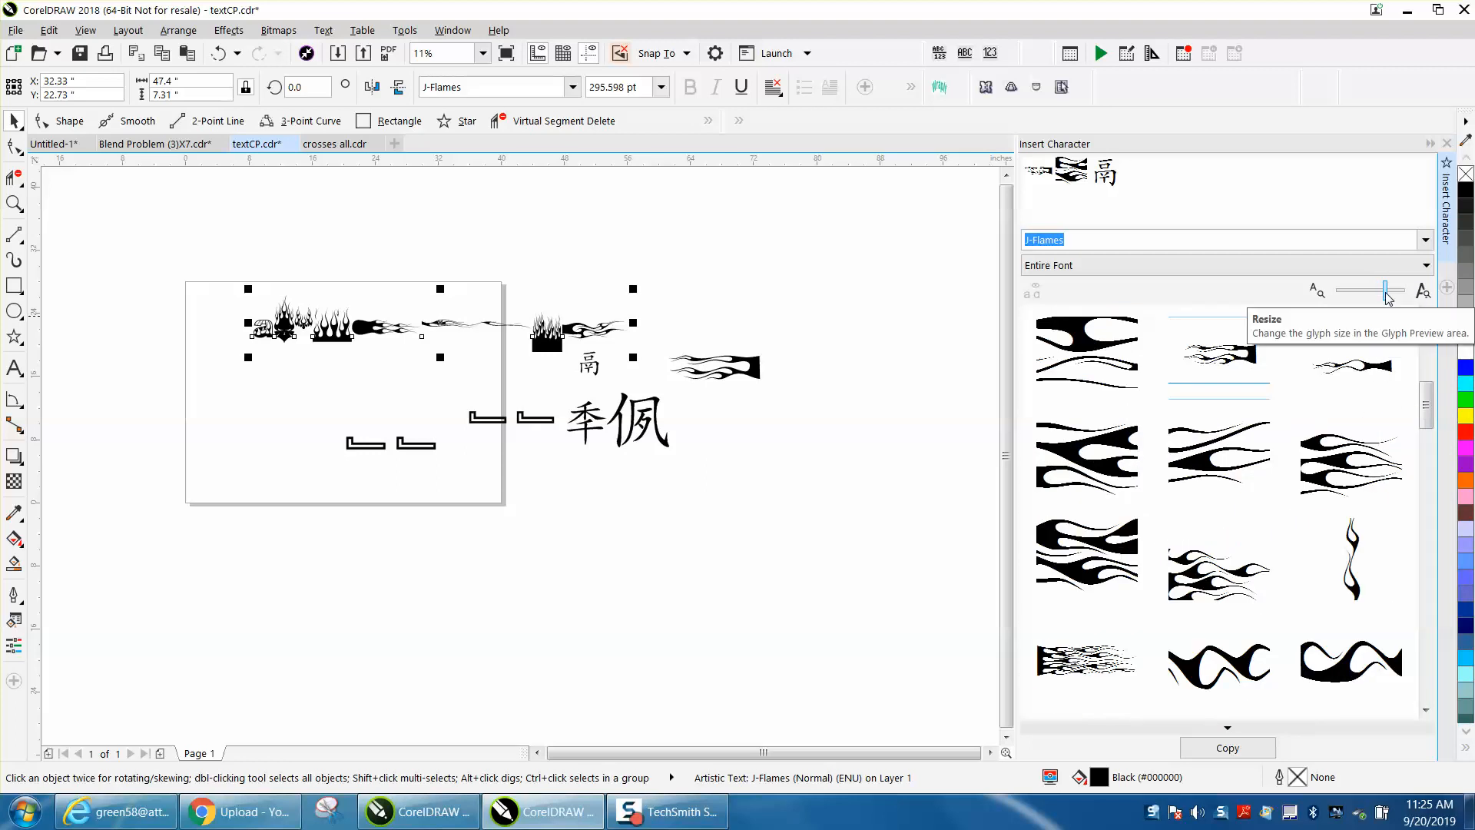
{"action": "left_click_drag", "start_coordinate": [1384, 291], "coordinate": [1397, 290]}
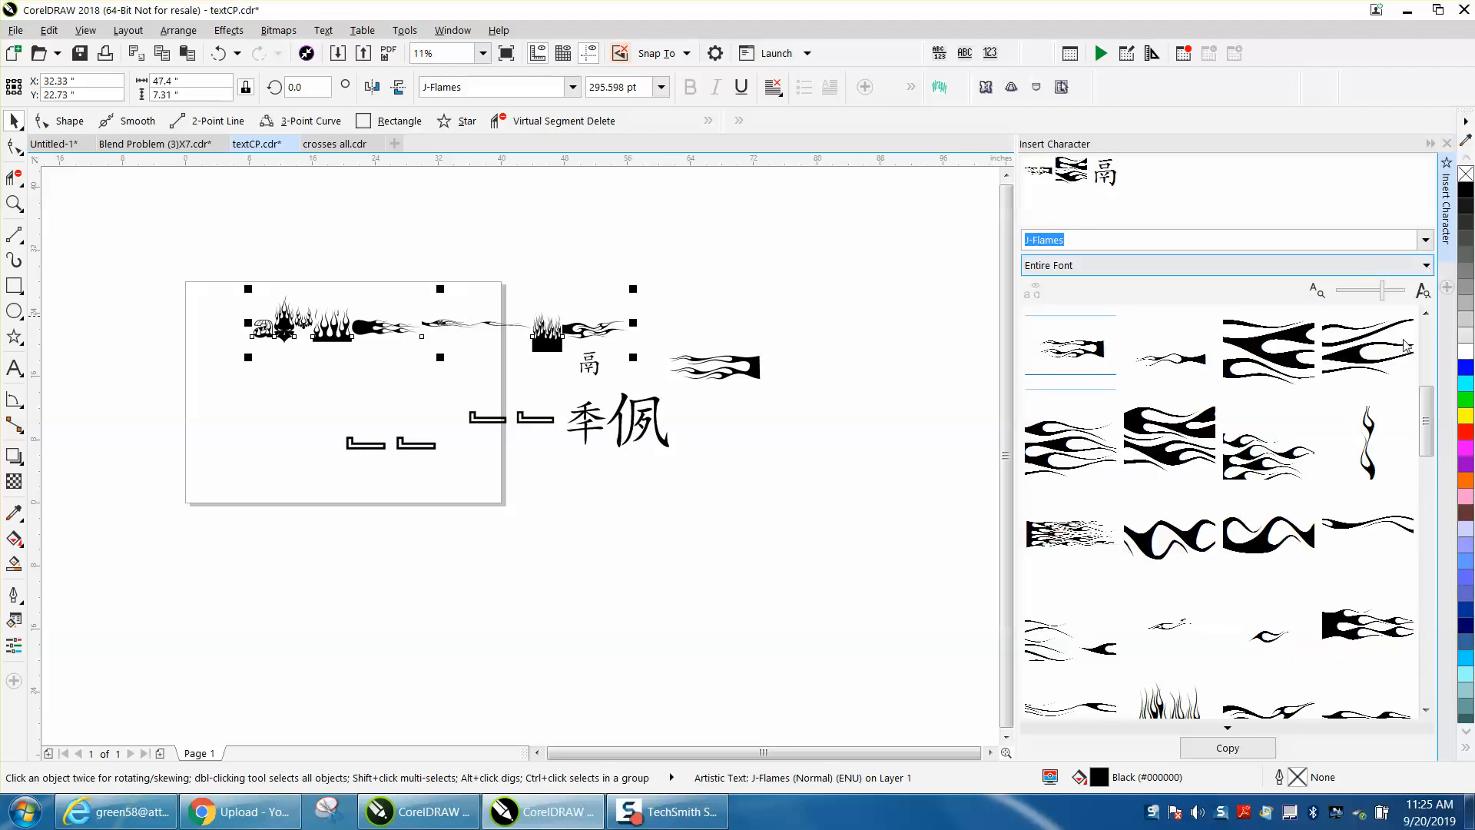
{"action": "scroll", "scroll_direction": "down", "scroll_amount": 3}
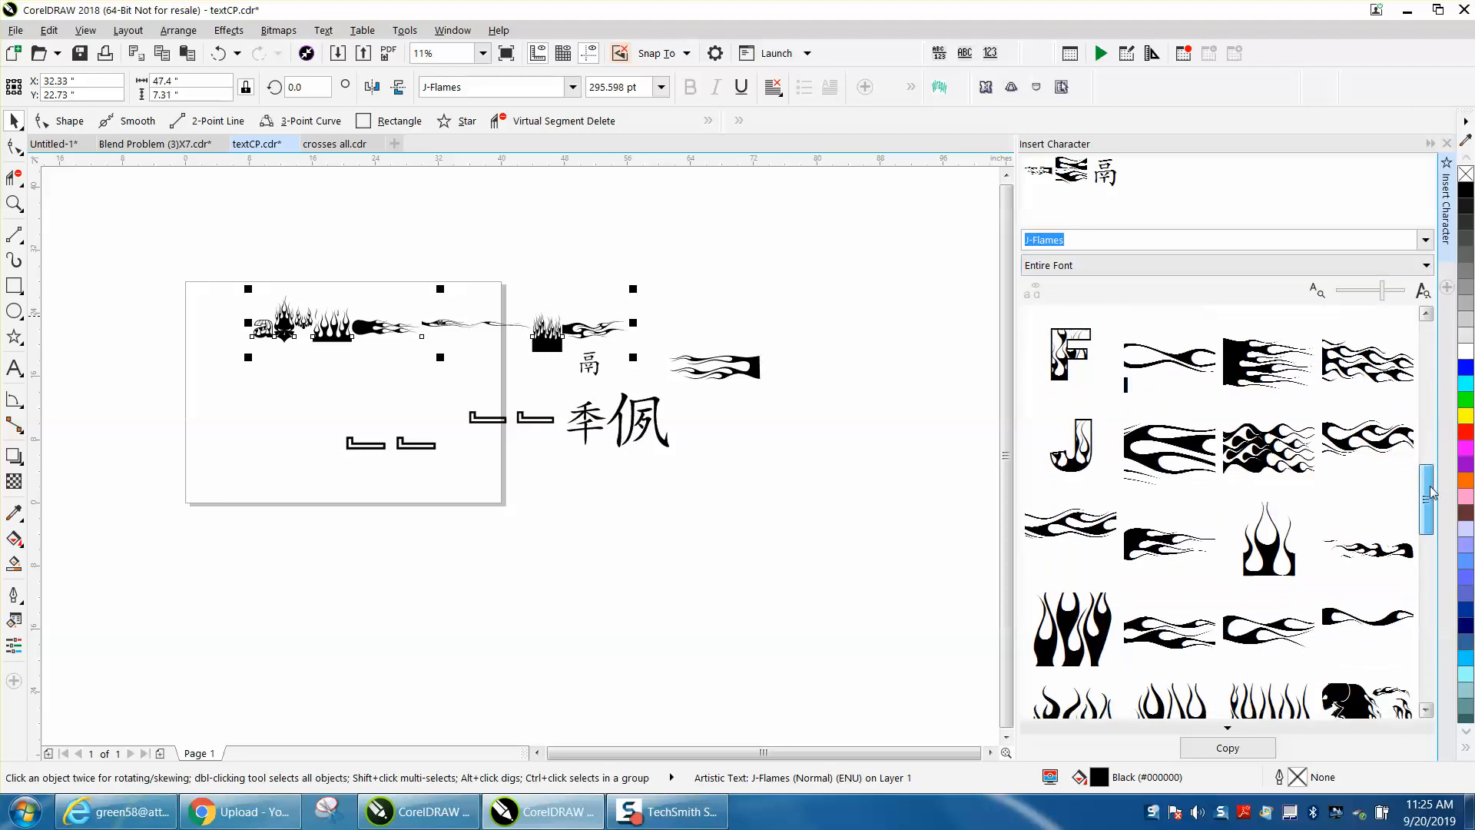
{"action": "scroll", "scroll_direction": "down", "scroll_amount": 3}
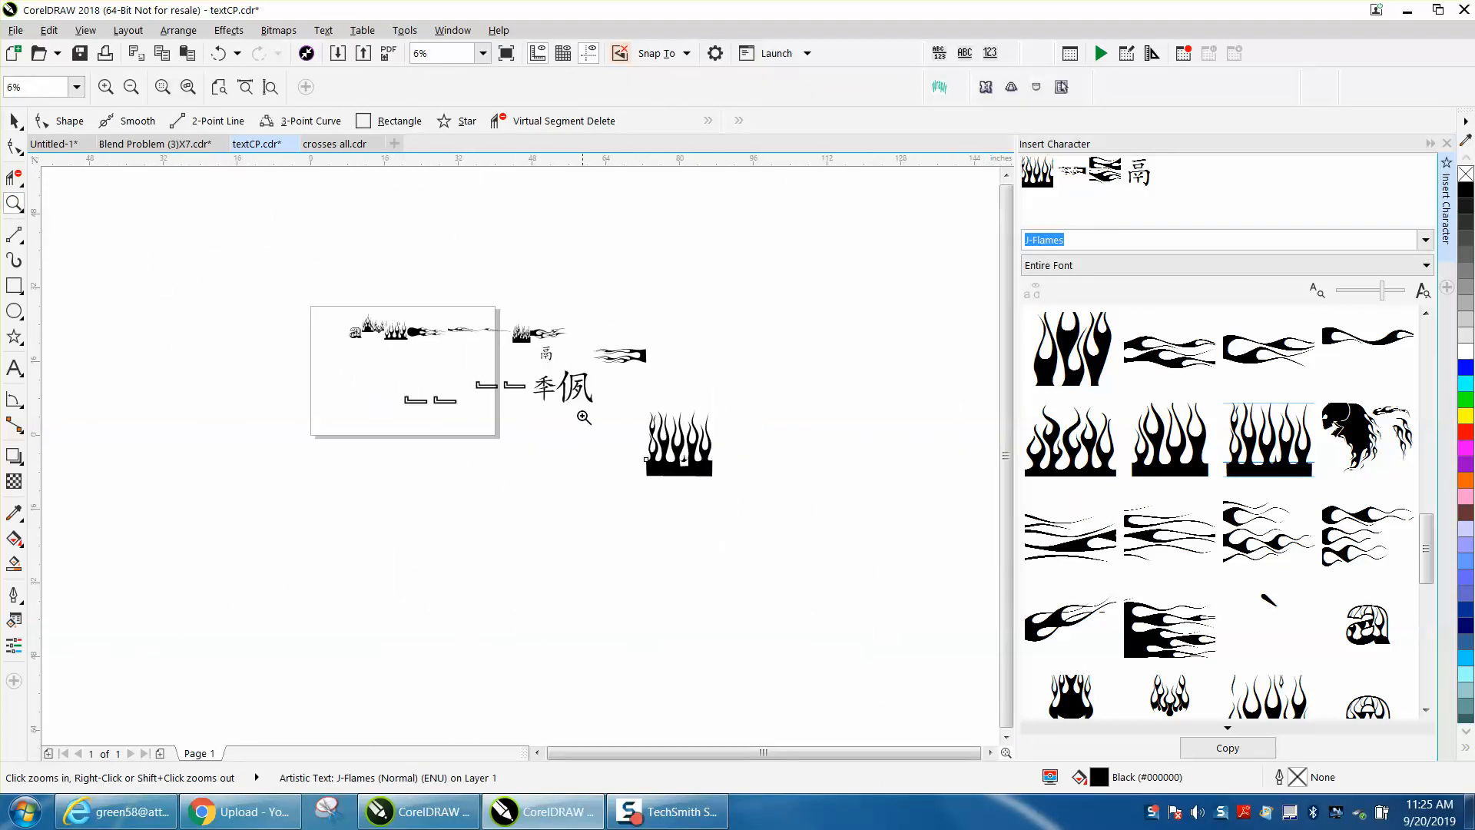
{"action": "left_click", "coordinate": [582, 418]}
{"action": "type", "text": "KaiTi"}
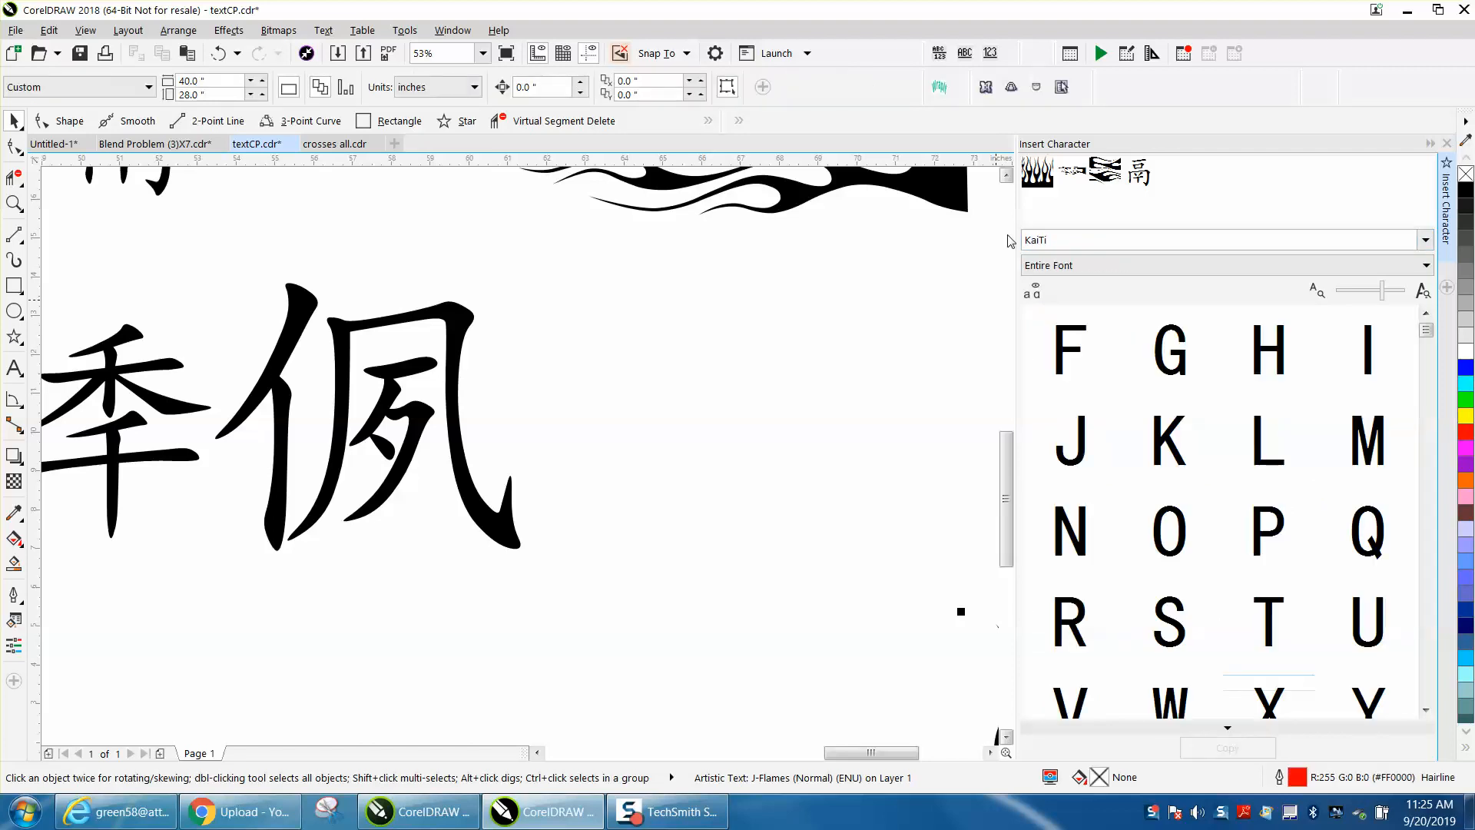
Scroll the KaiTi glyph grid to the CJK characters and select the placed KaiTi character
{"action": "left_click_drag", "start_coordinate": [1384, 291], "coordinate": [1386, 291]}
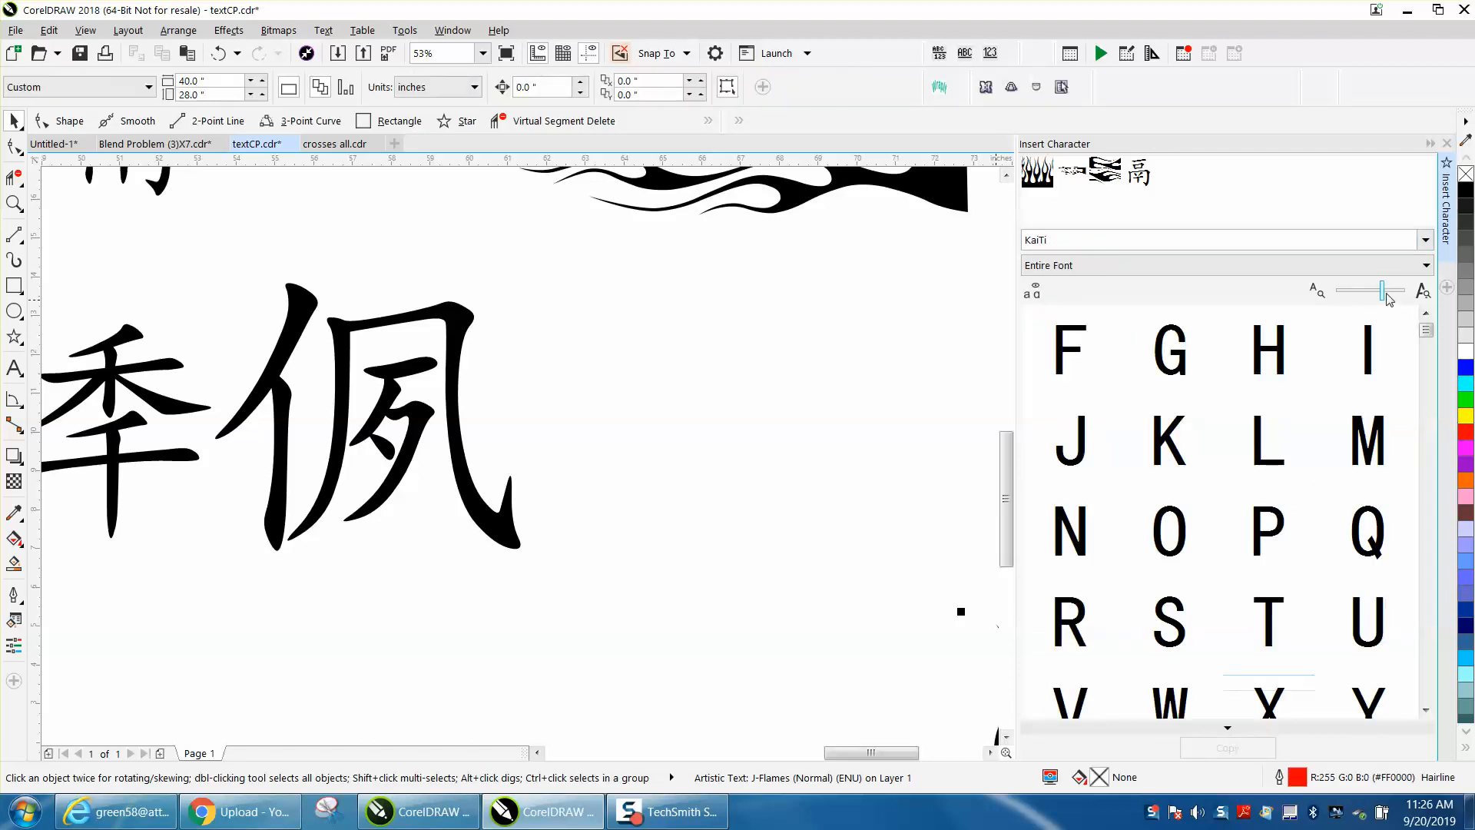
{"action": "scroll", "scroll_direction": "down", "scroll_amount": 3}
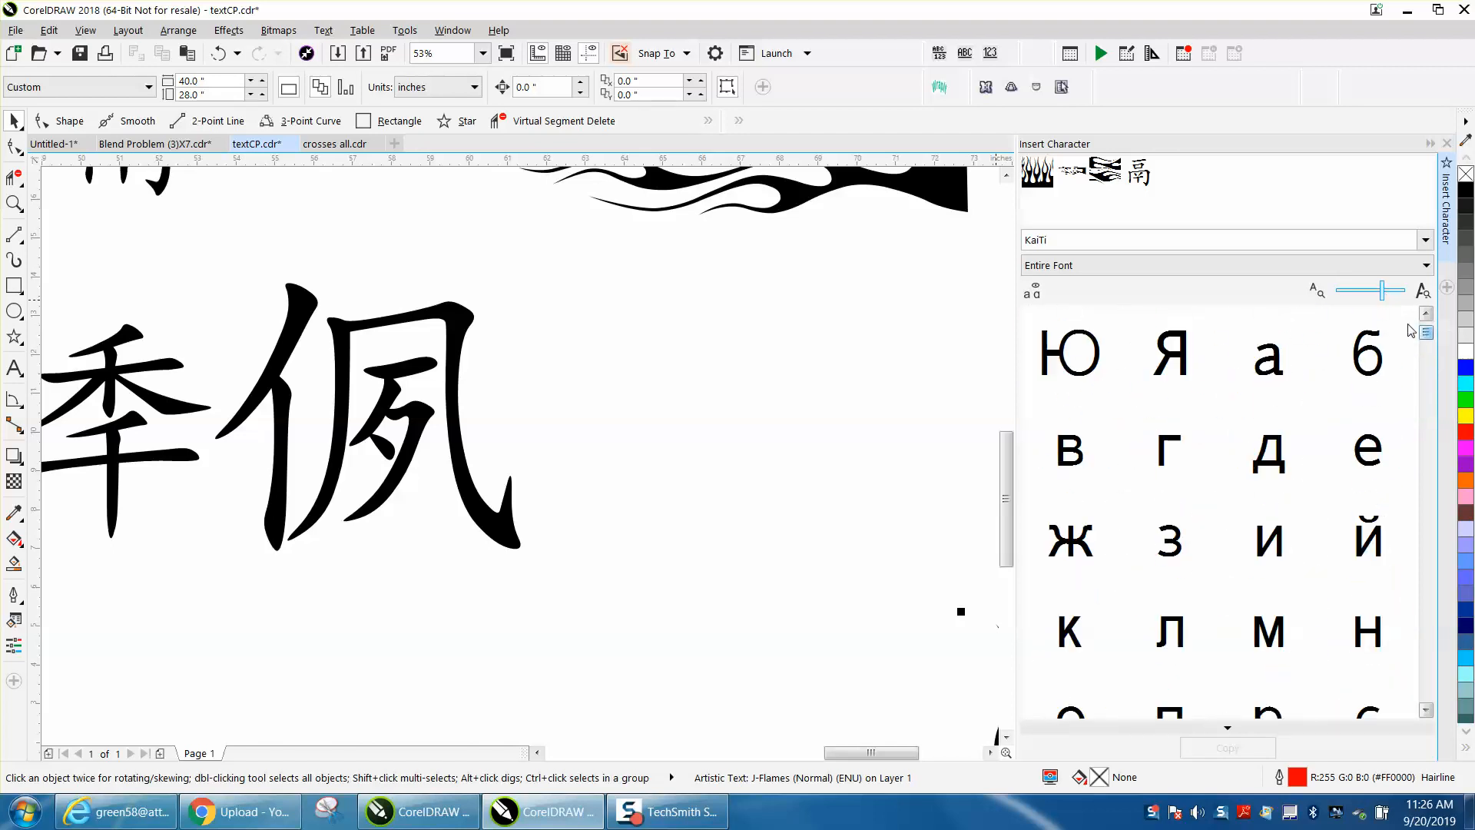
{"action": "scroll", "scroll_direction": "down", "scroll_amount": 3}
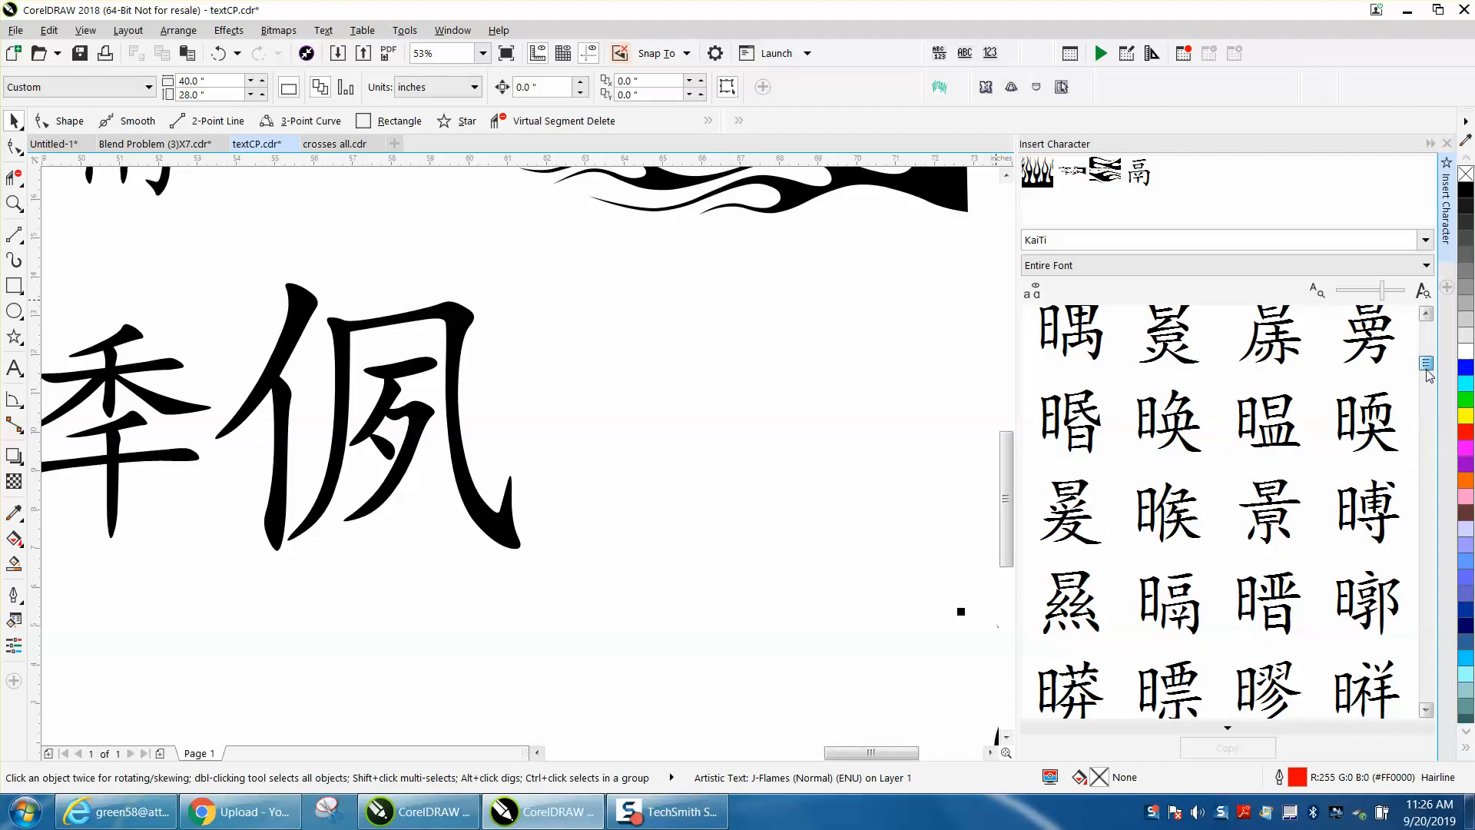
{"action": "scroll", "scroll_direction": "down", "scroll_amount": 3}
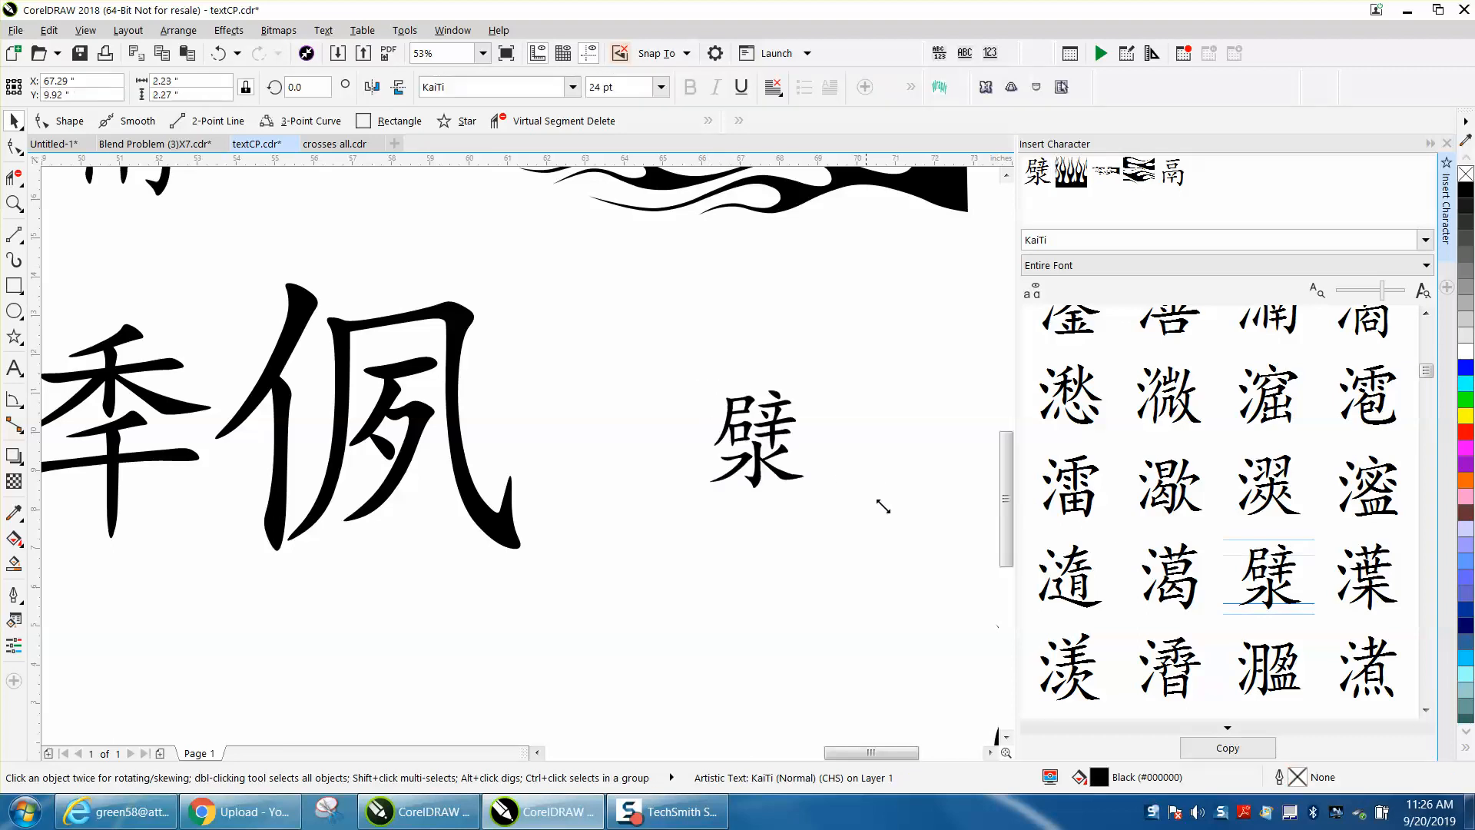
{"action": "left_click", "coordinate": [754, 440]}
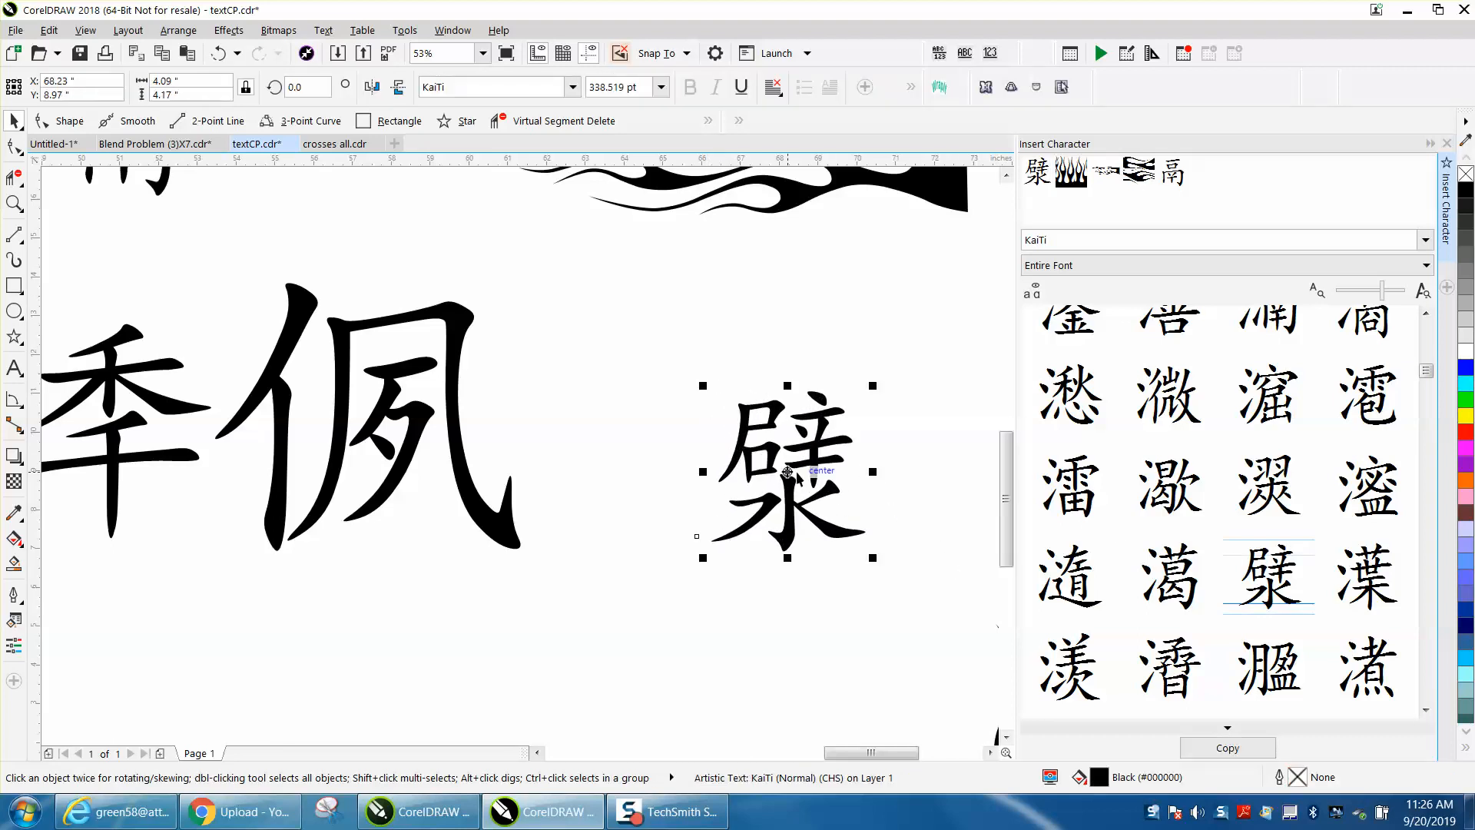
Nudge the first KaiTi character up-left, enlarge previews, and add a second KaiTi glyph below it
{"action": "left_click_drag", "start_coordinate": [785, 471], "coordinate": [757, 414]}
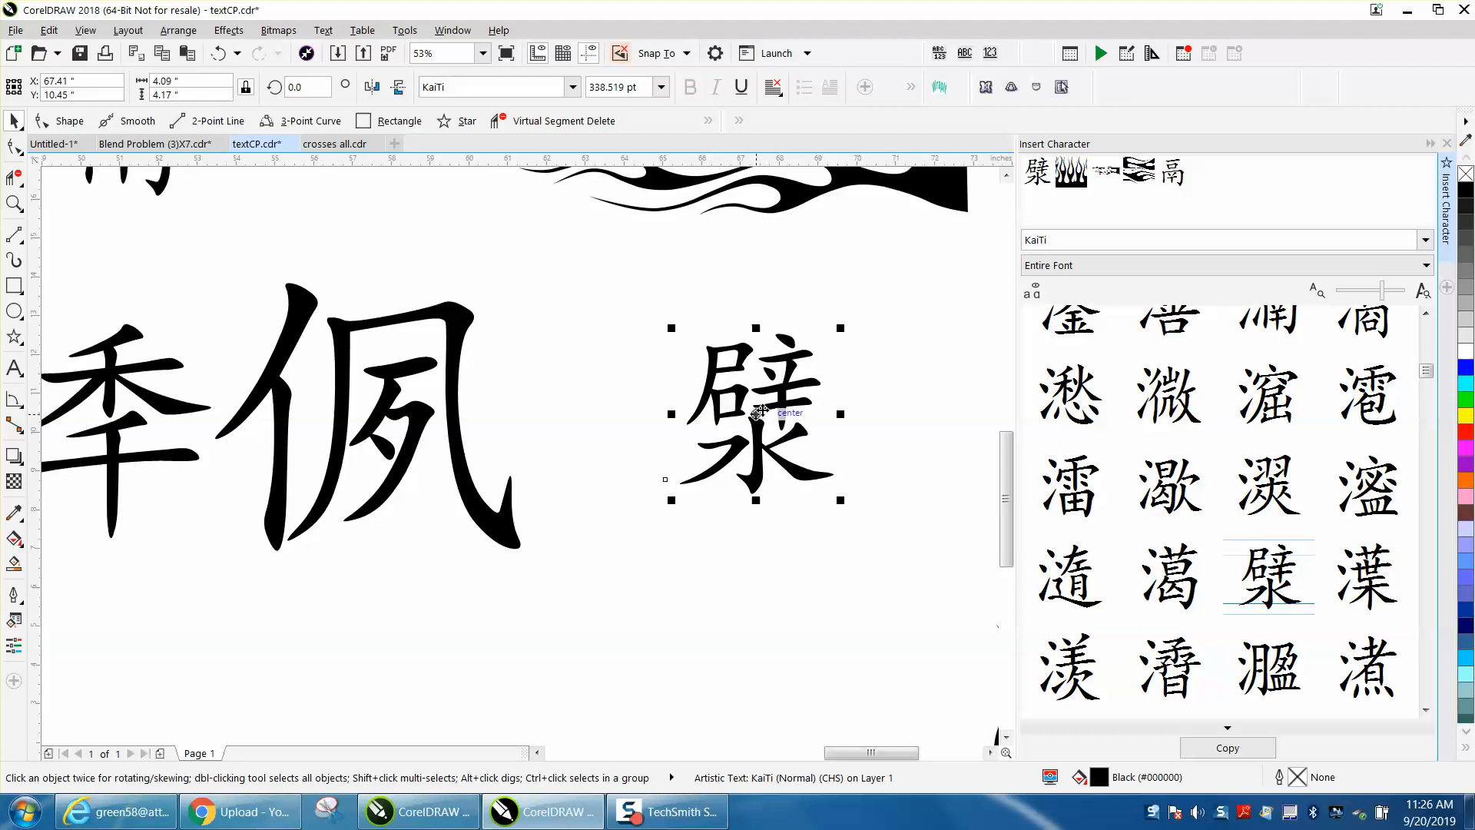
{"action": "mouse_move", "coordinate": [791, 403]}
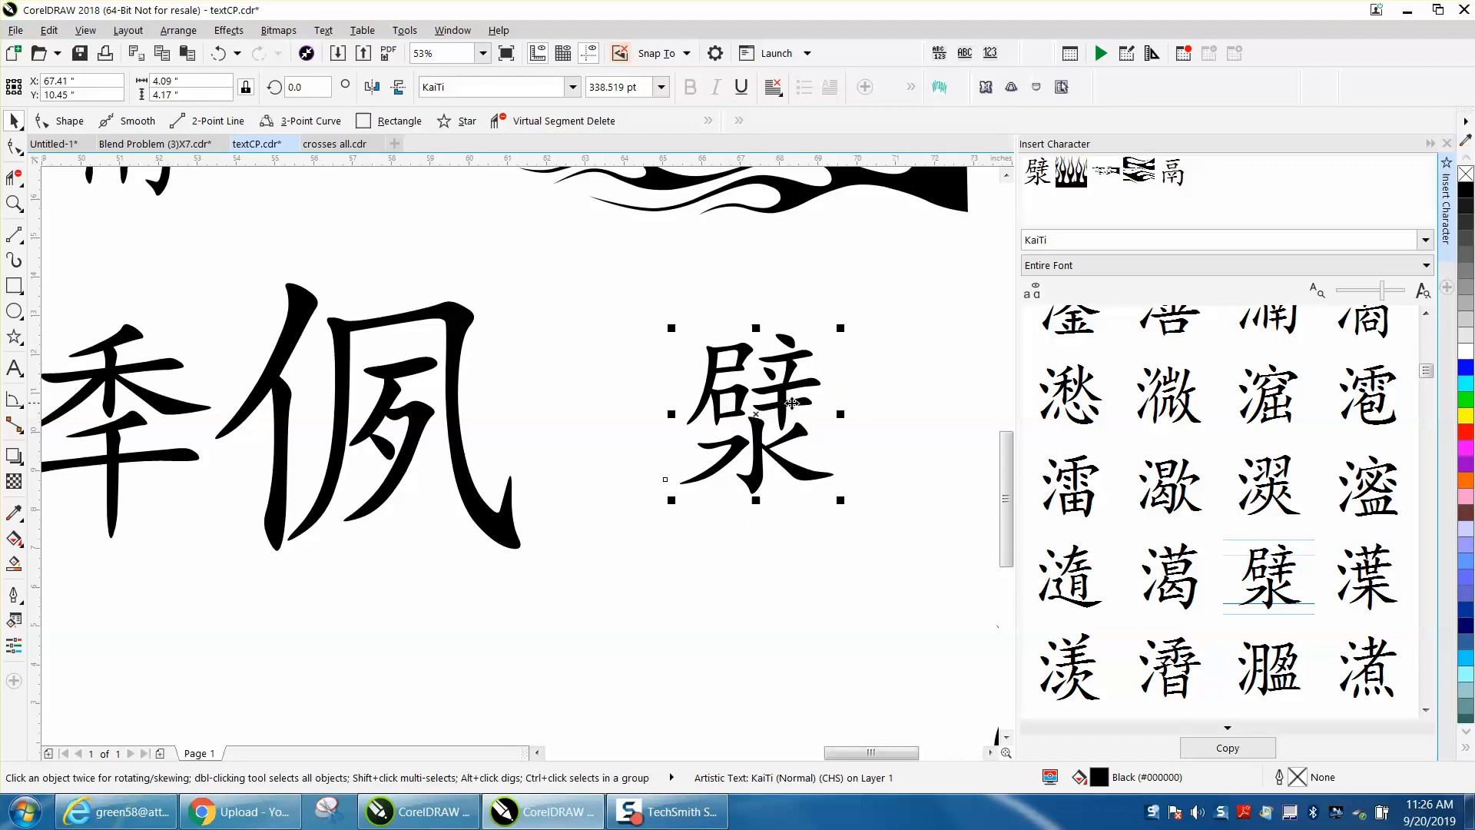
{"action": "mouse_move", "coordinate": [882, 454]}
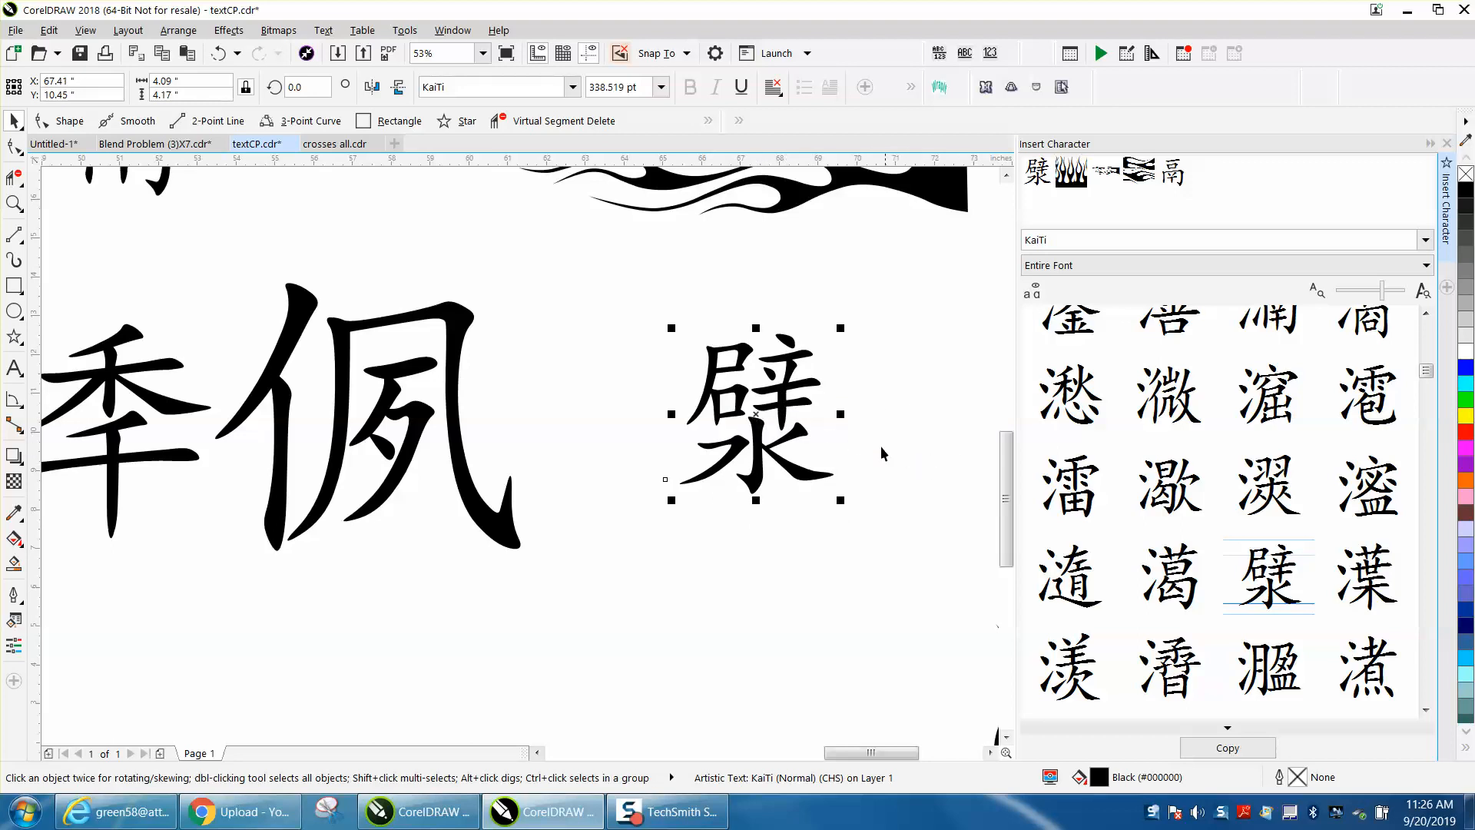
{"action": "mouse_move", "coordinate": [756, 415]}
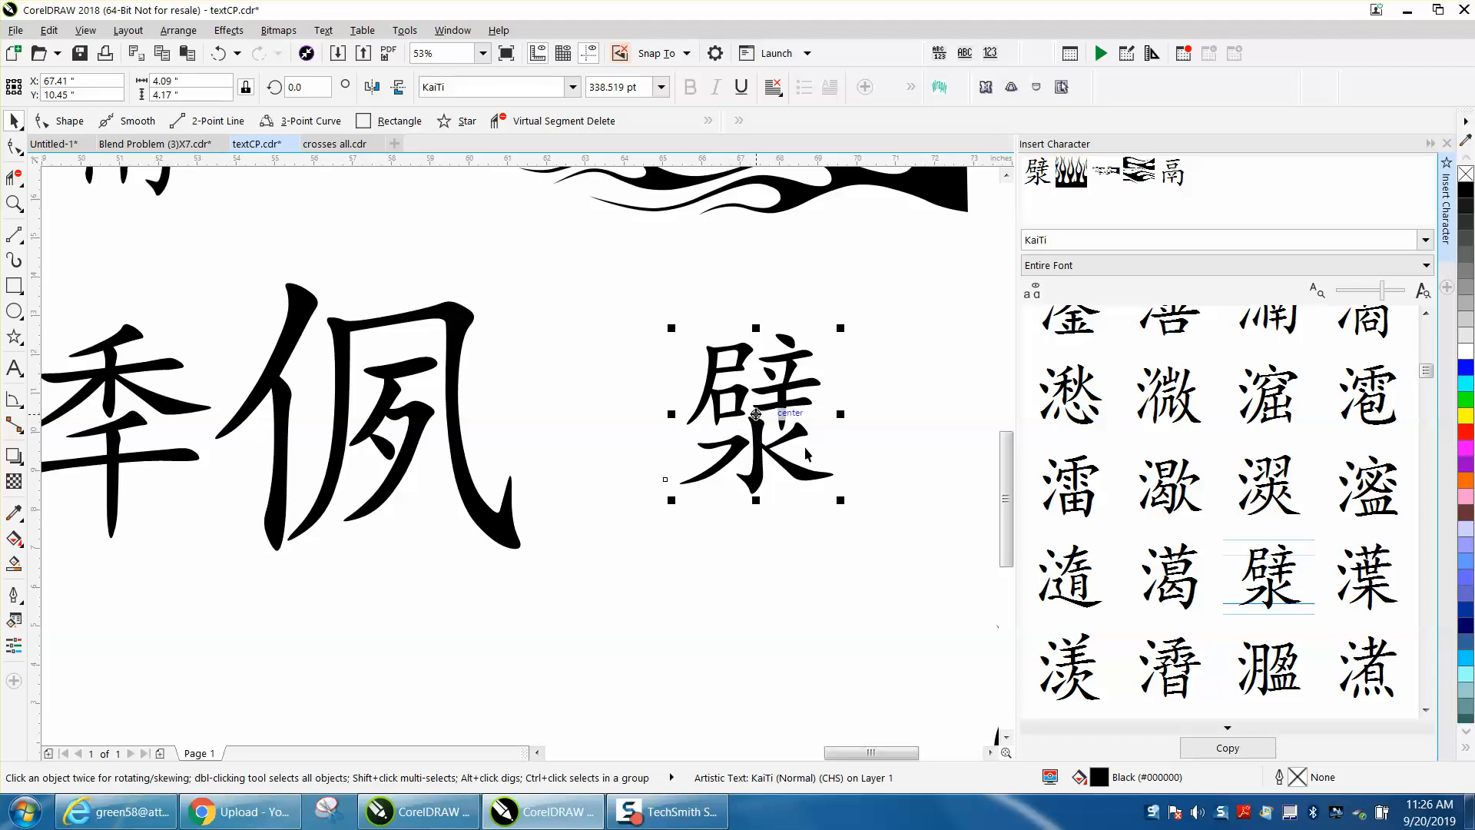
{"action": "left_click_drag", "start_coordinate": [1362, 290], "coordinate": [1393, 290]}
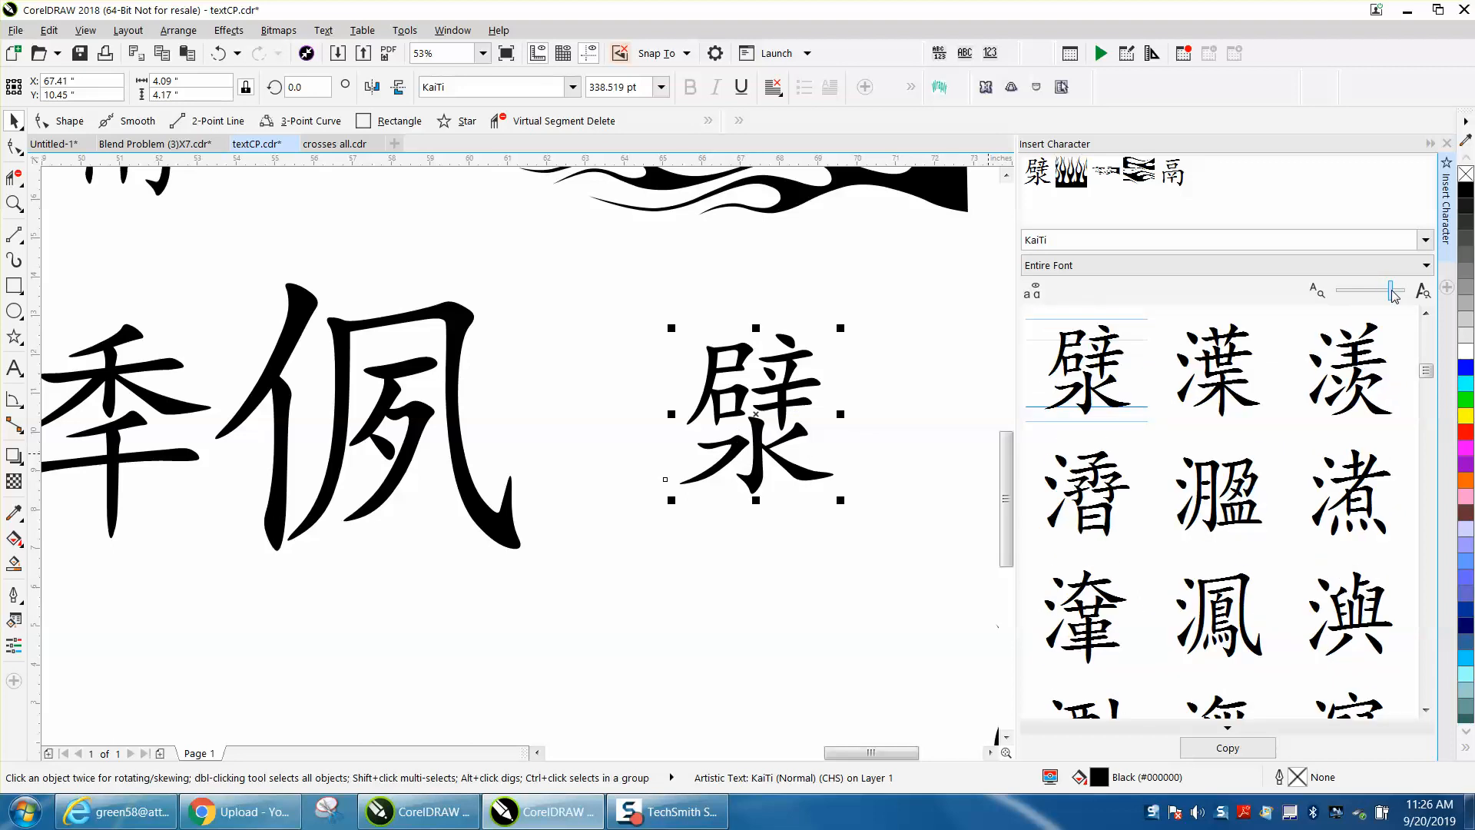
{"action": "left_click_drag", "start_coordinate": [1392, 290], "coordinate": [1401, 290]}
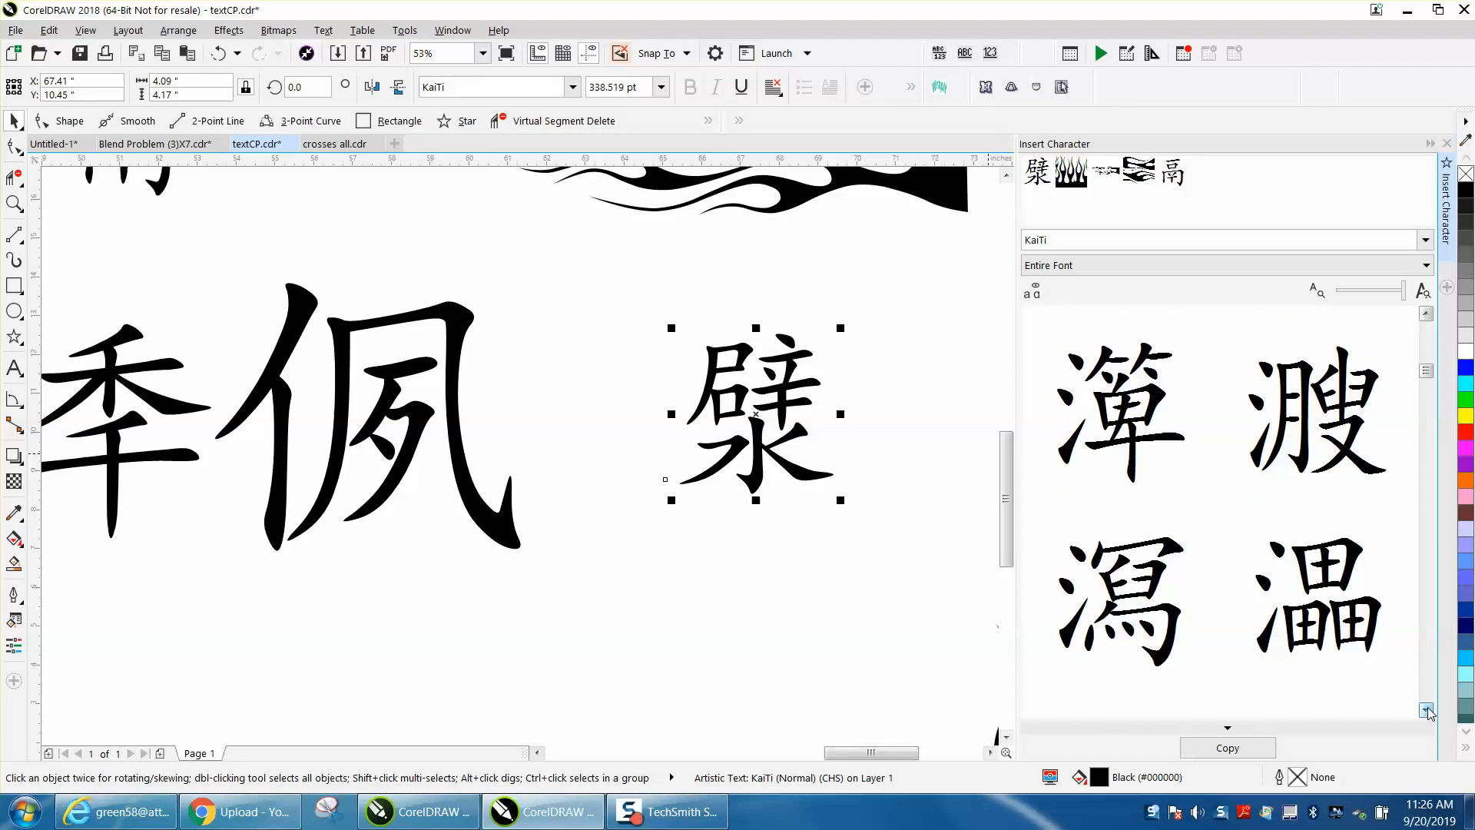
{"action": "left_click", "coordinate": [1426, 713]}
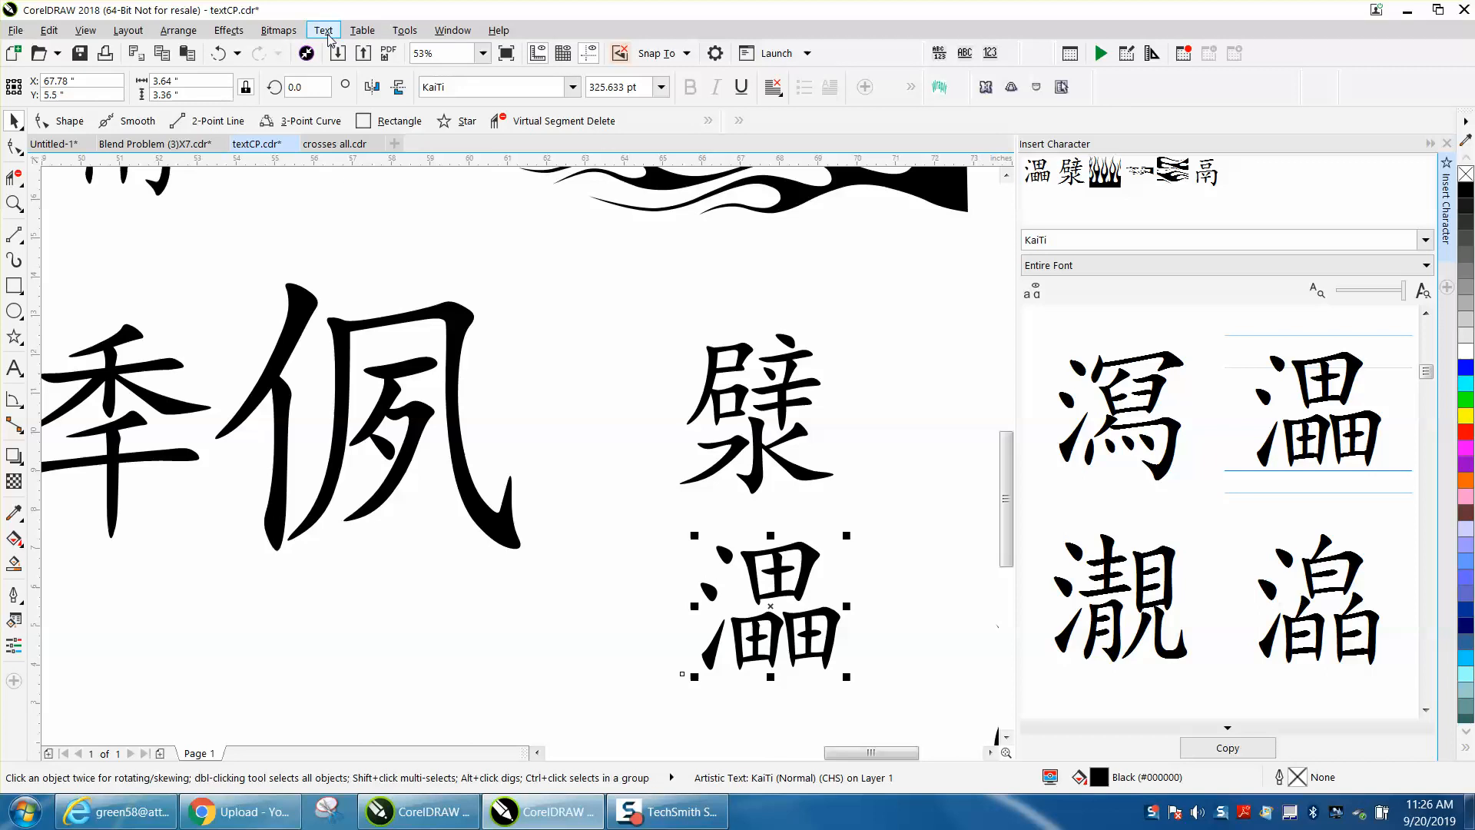
{"action": "left_click", "coordinate": [323, 29]}
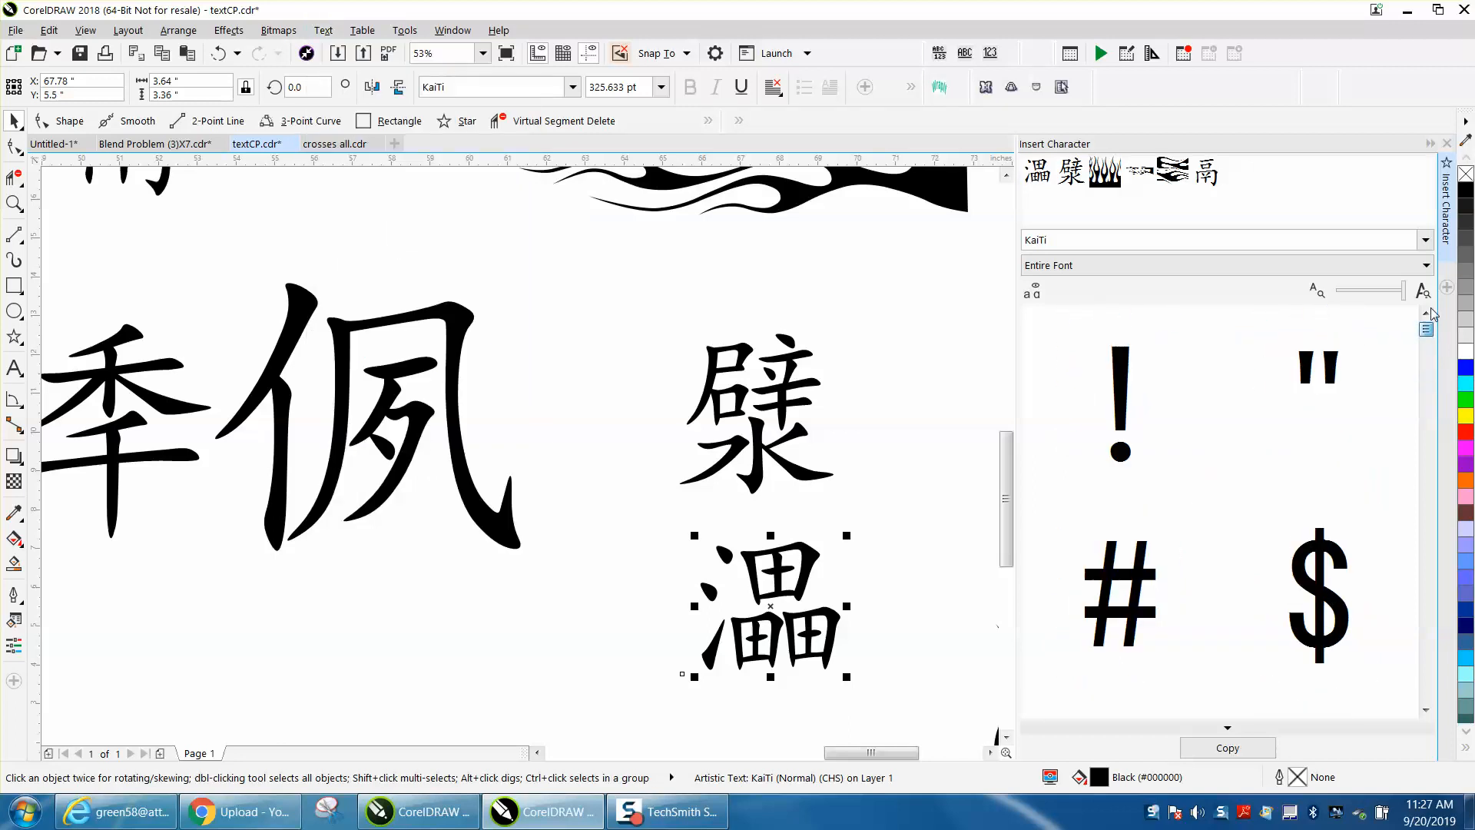
Switch the Insert Character font to Arial and scroll its glyph grid to the ring symbol
{"action": "left_click", "coordinate": [1214, 240]}
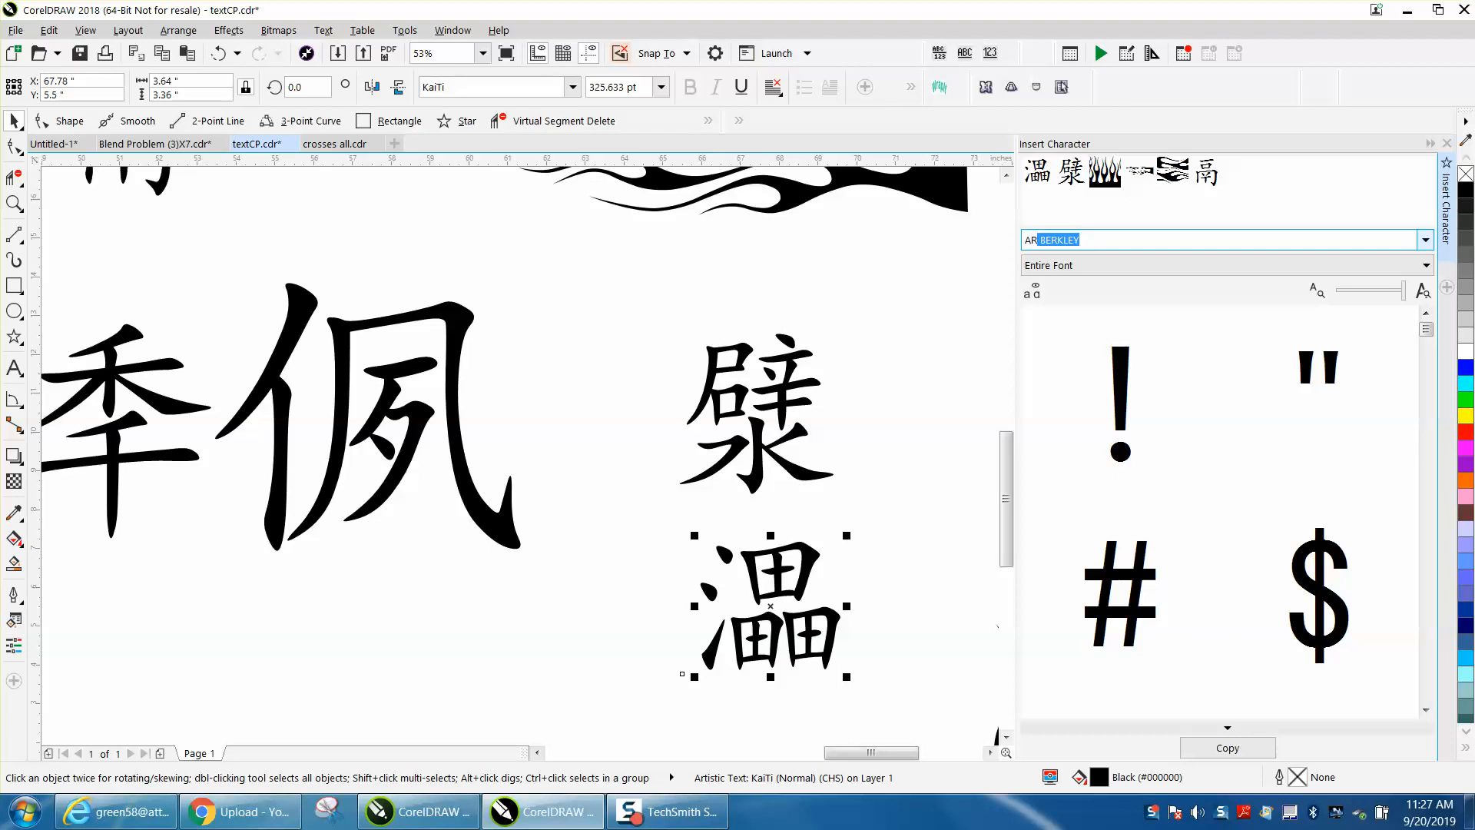
{"action": "type", "text": "Arial"}
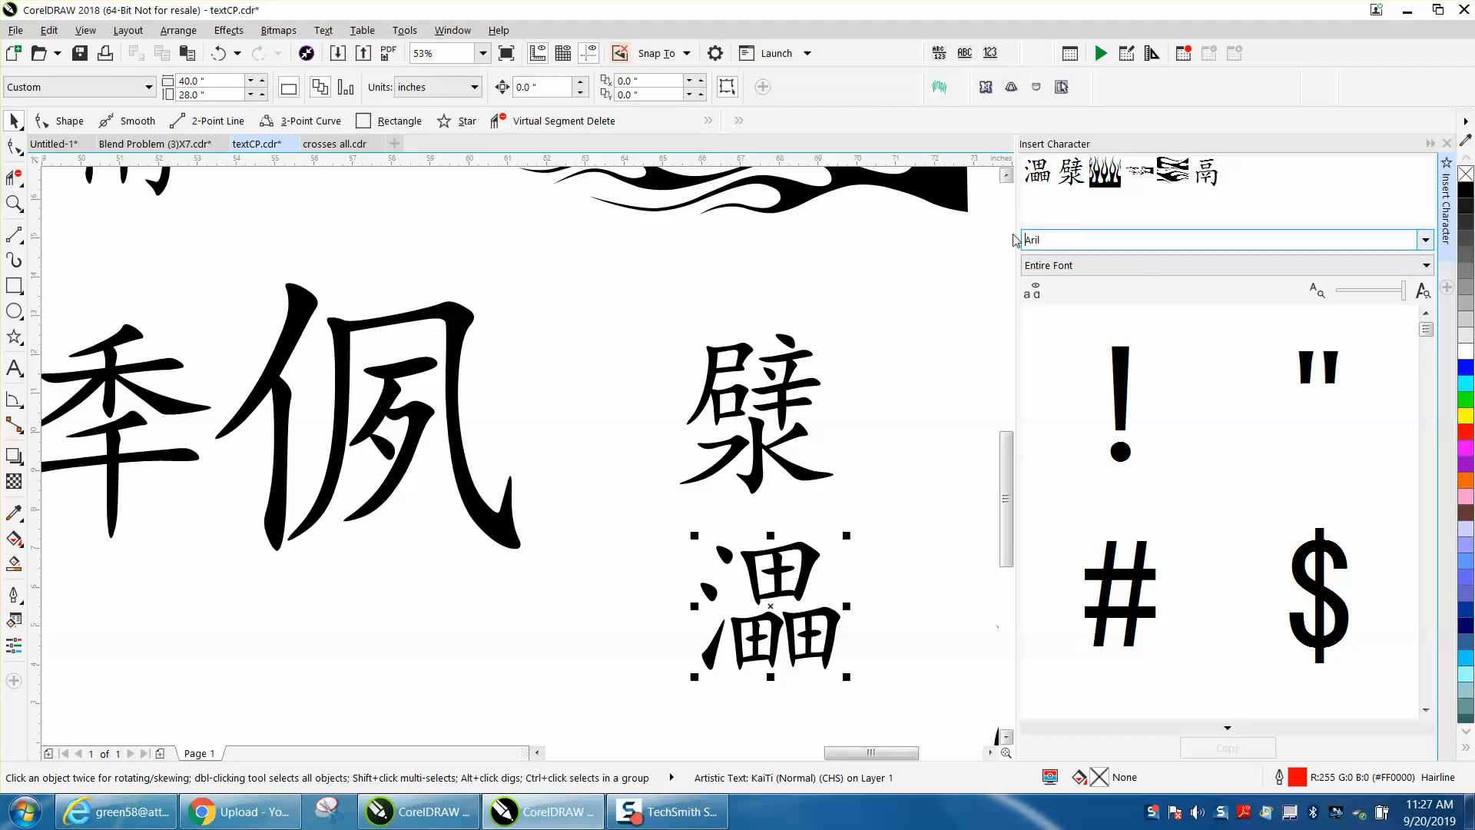
{"action": "type", "text": "ar"}
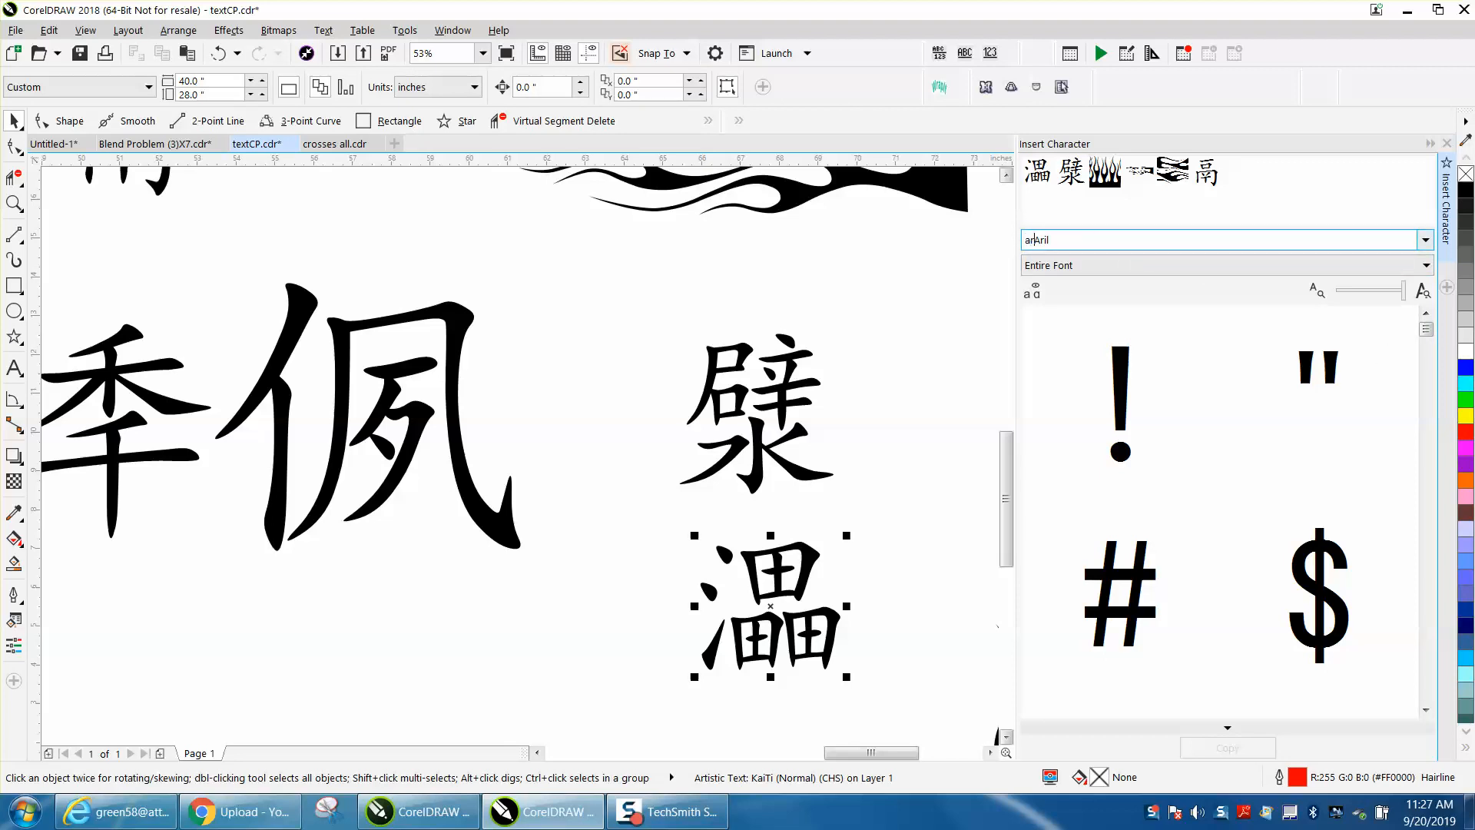
{"action": "key", "text": "BackSpace"}
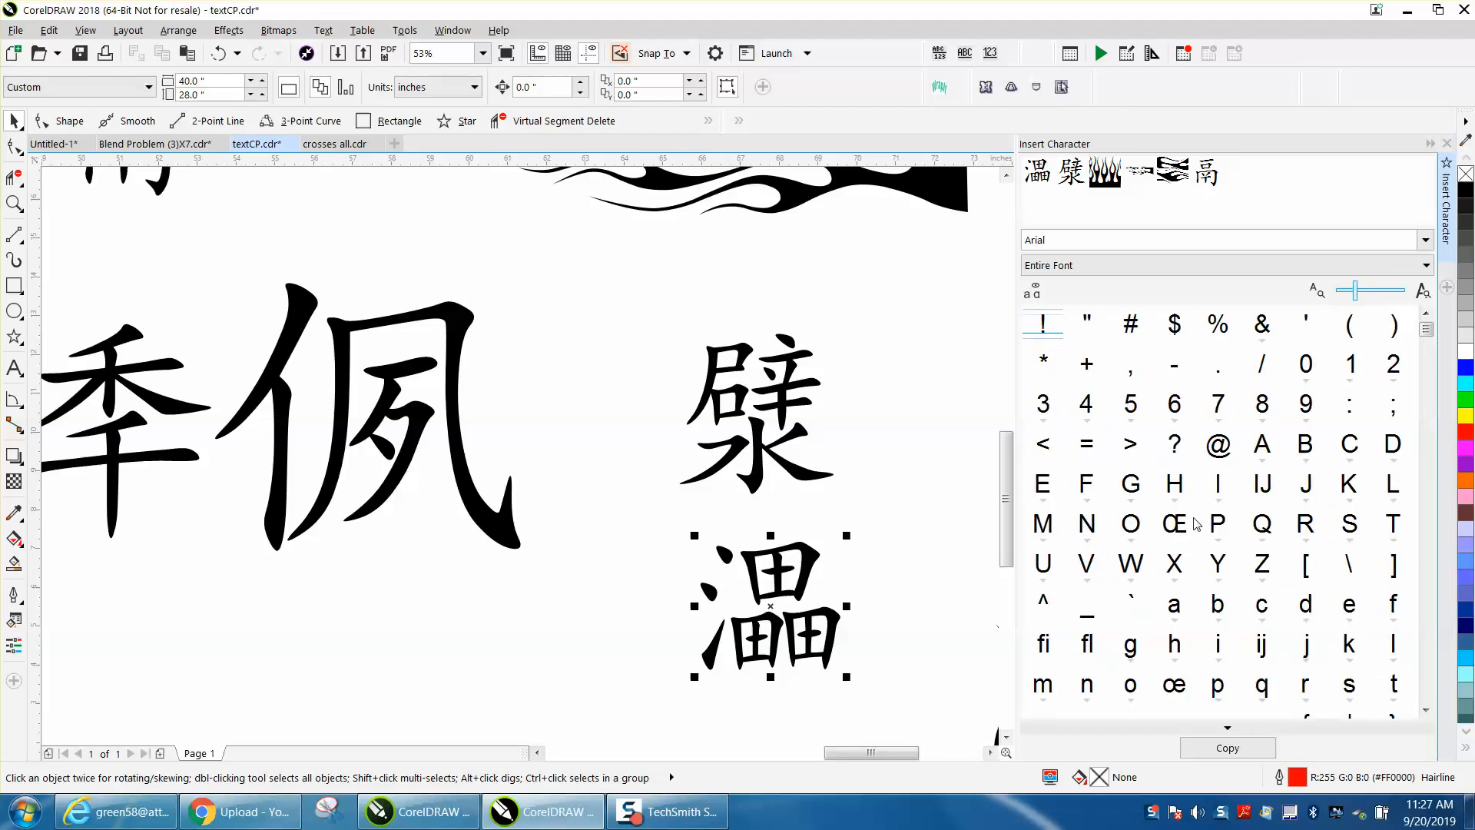
{"action": "mouse_move", "coordinate": [1374, 423]}
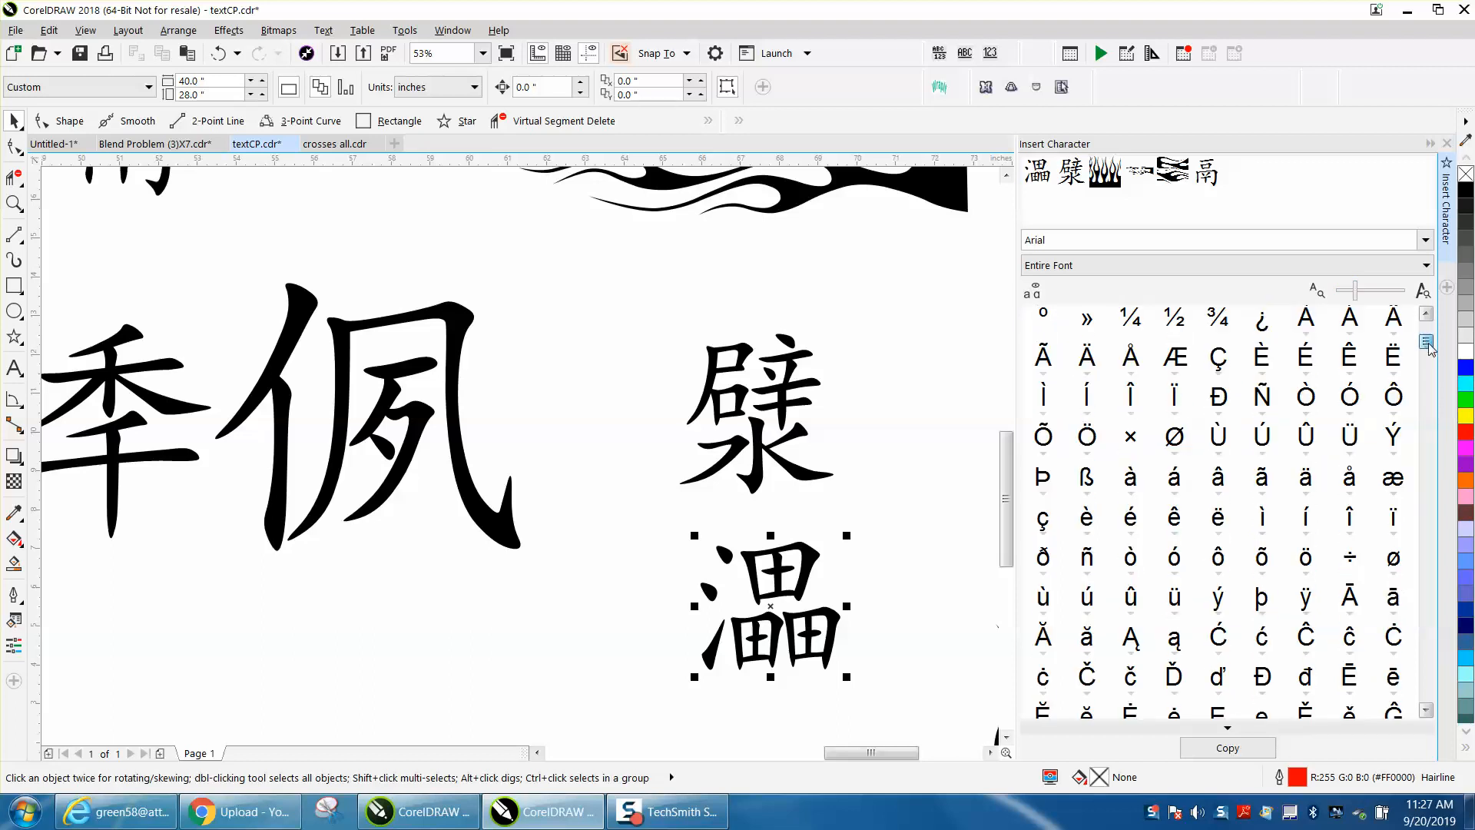
{"action": "left_click", "coordinate": [1426, 356]}
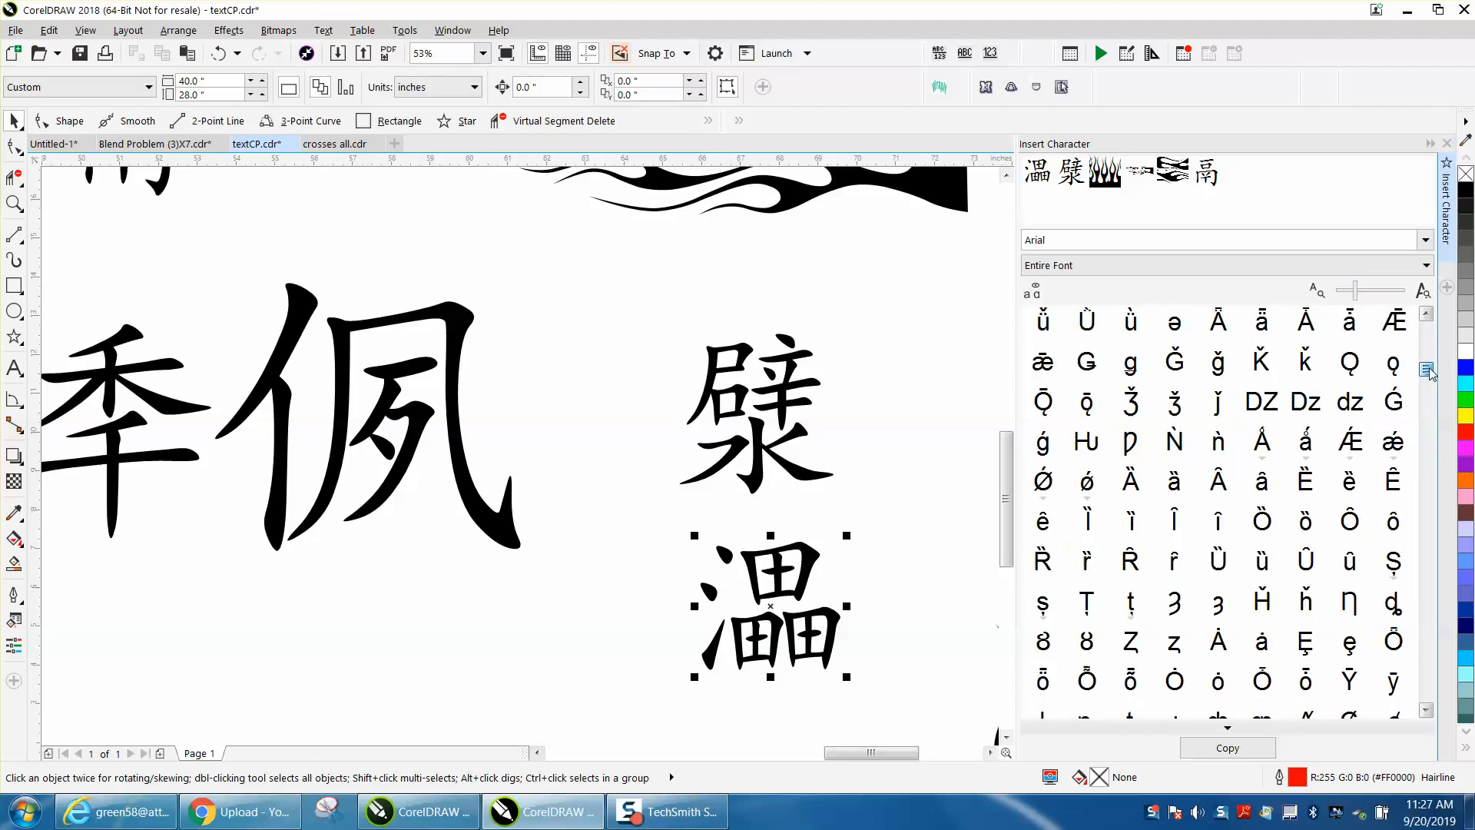
{"action": "scroll", "scroll_direction": "down", "scroll_amount": 3}
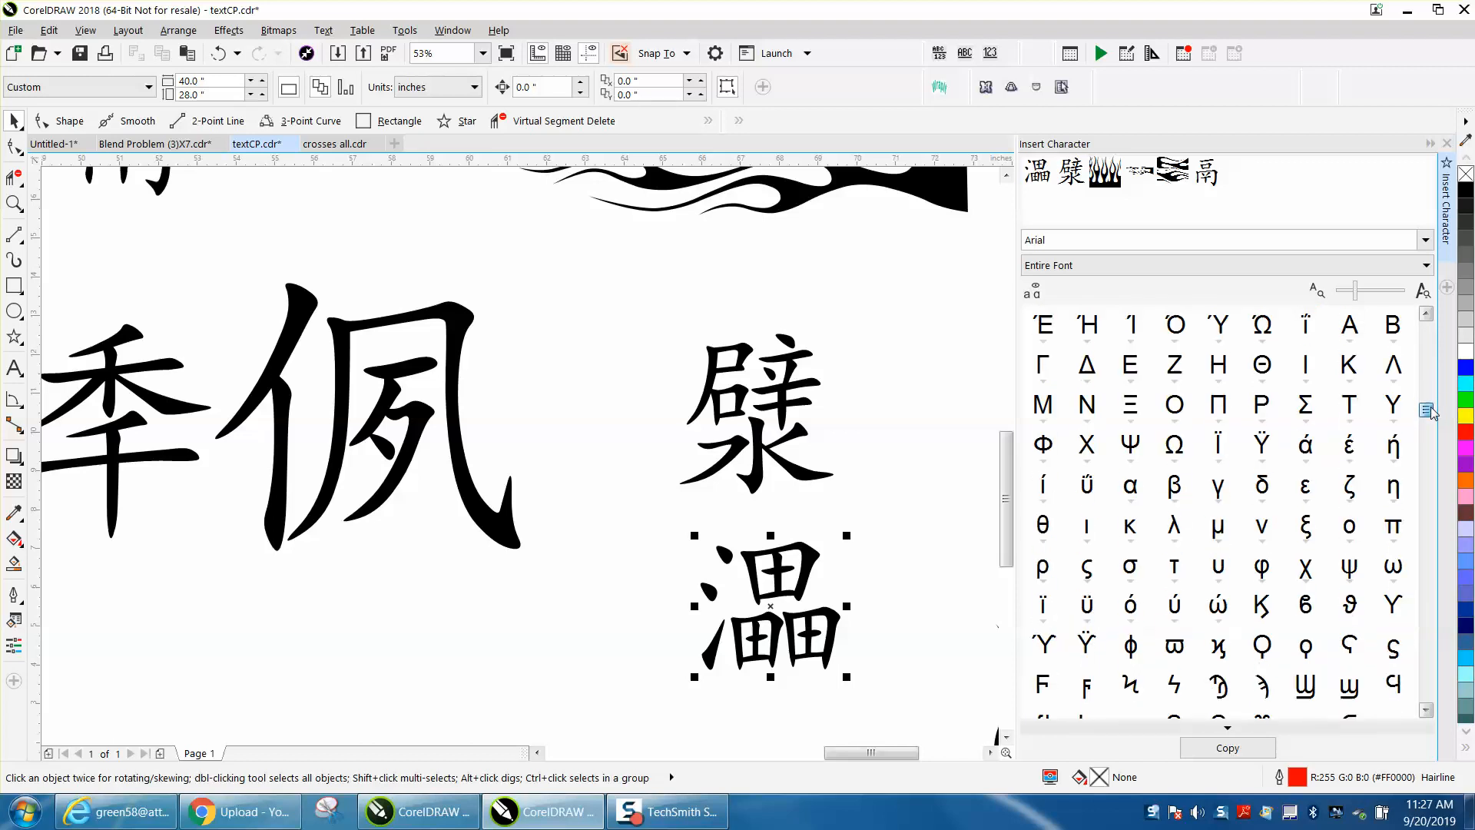
{"action": "scroll", "scroll_direction": "down", "scroll_amount": 3}
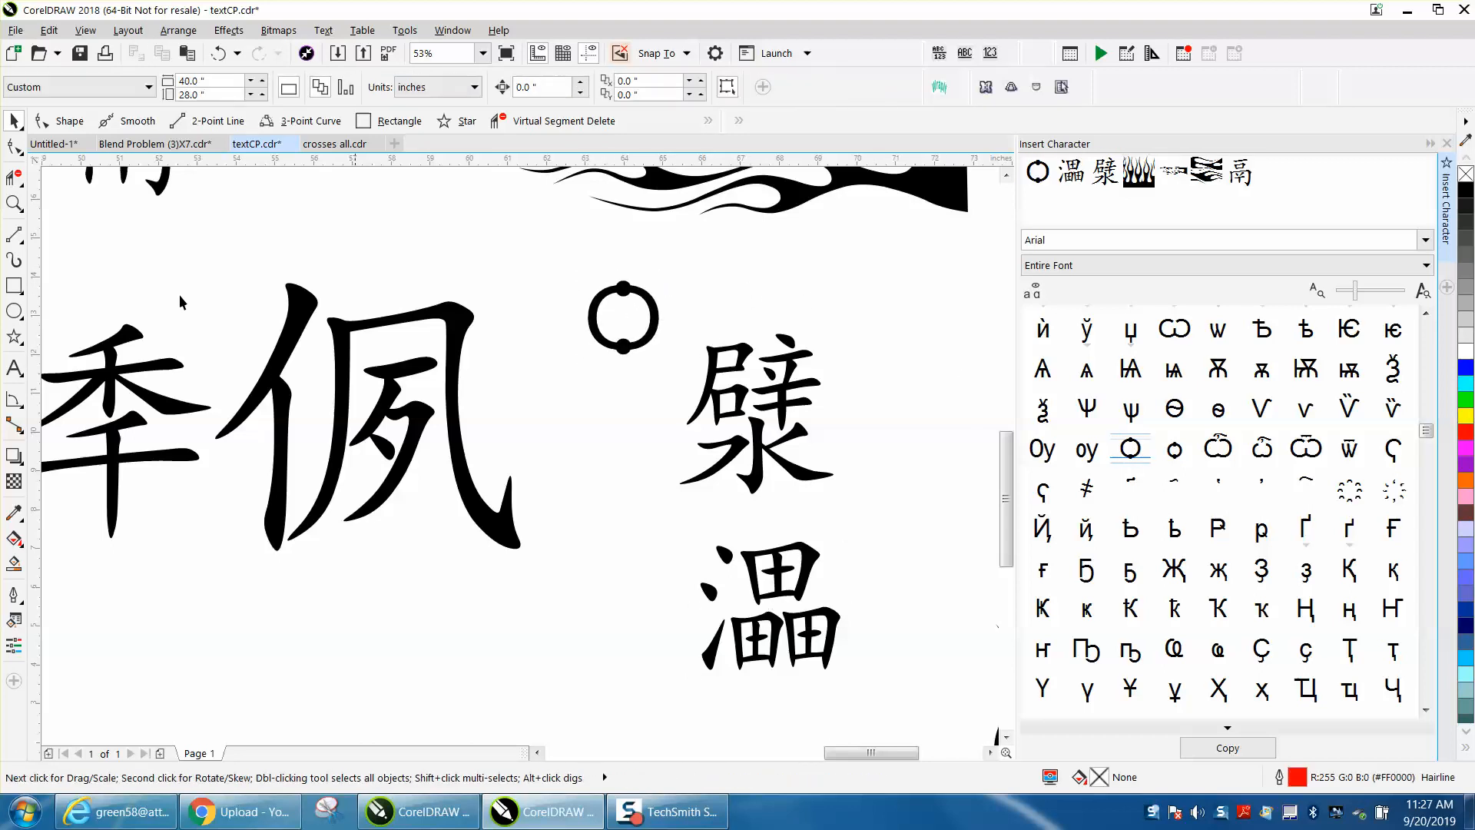
Zoom closely into the Arial ring symbol and select it with the Pick tool
{"action": "left_click_drag", "start_coordinate": [530, 262], "coordinate": [713, 361]}
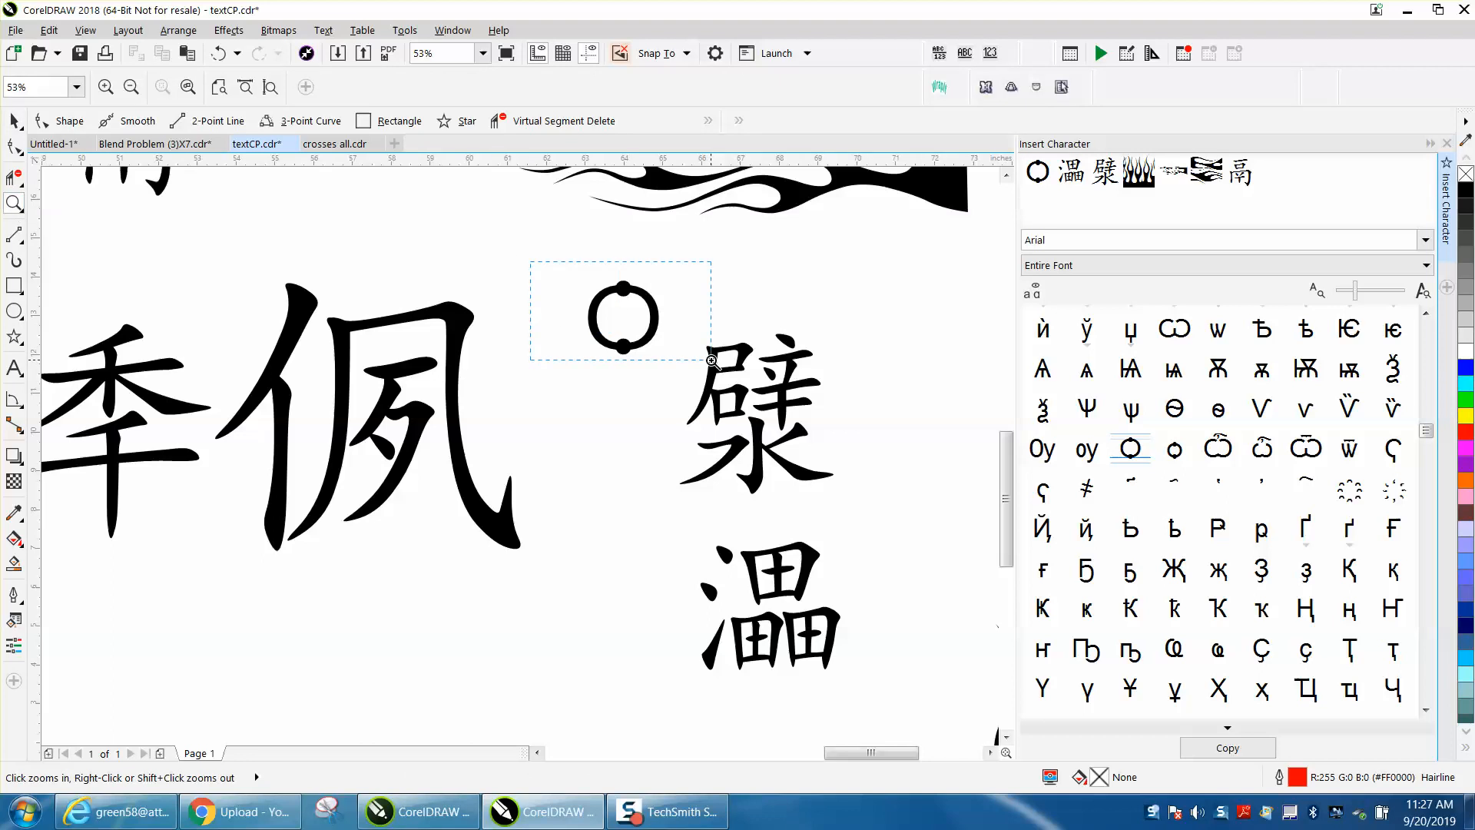
{"action": "left_click", "coordinate": [619, 311]}
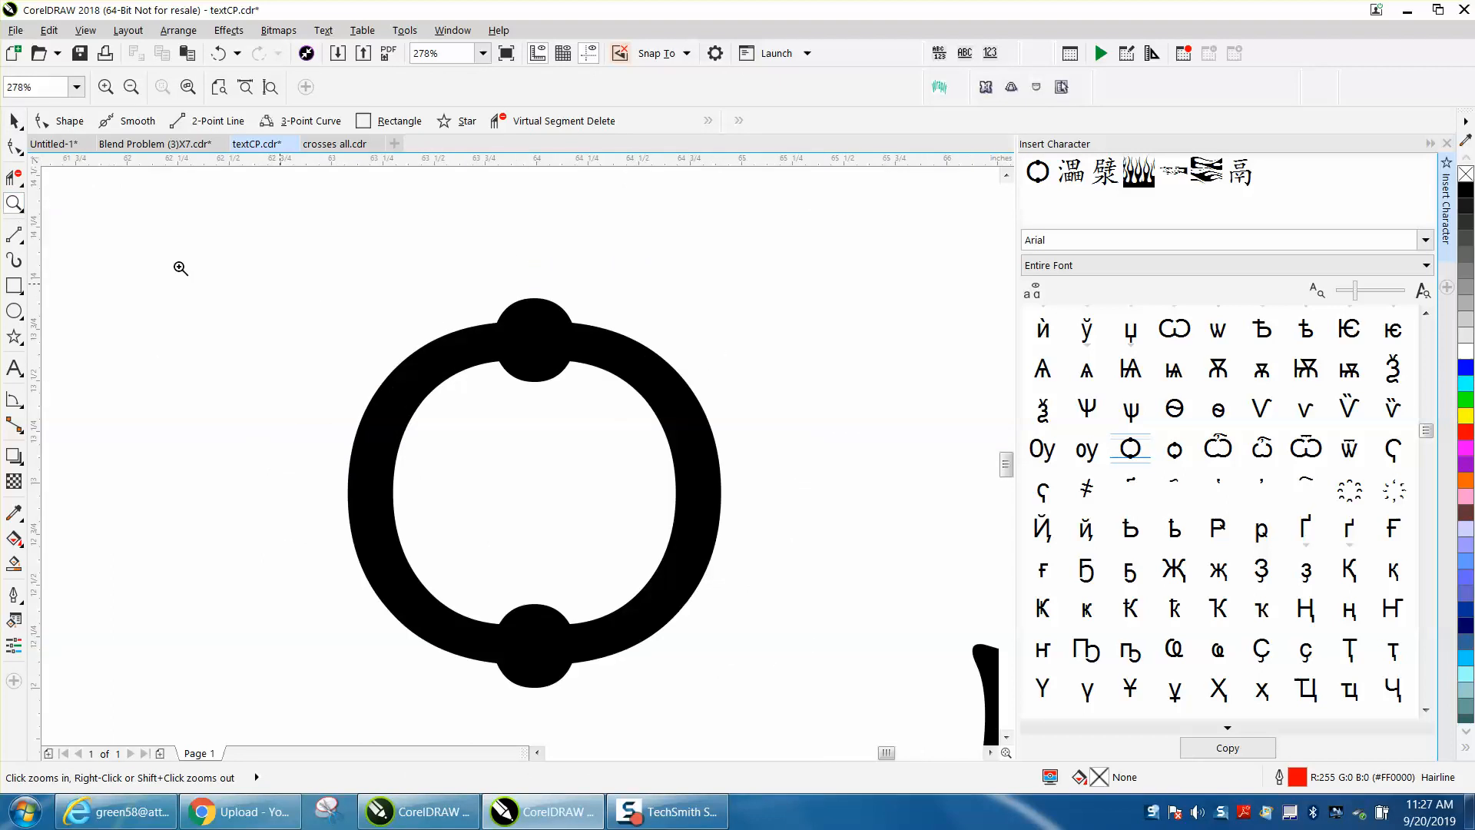
{"action": "mouse_move", "coordinate": [567, 332]}
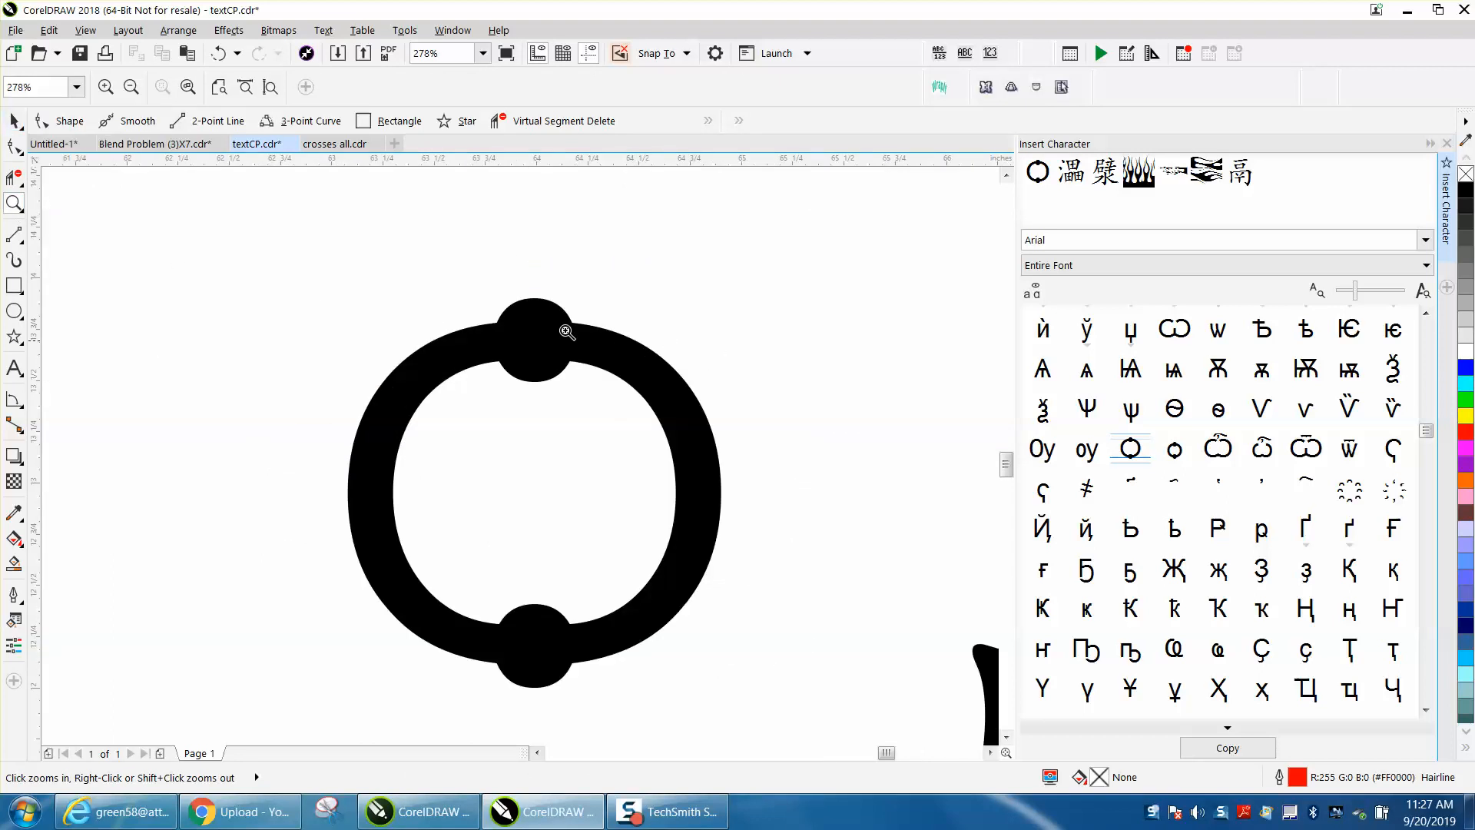
{"action": "left_click", "coordinate": [533, 494]}
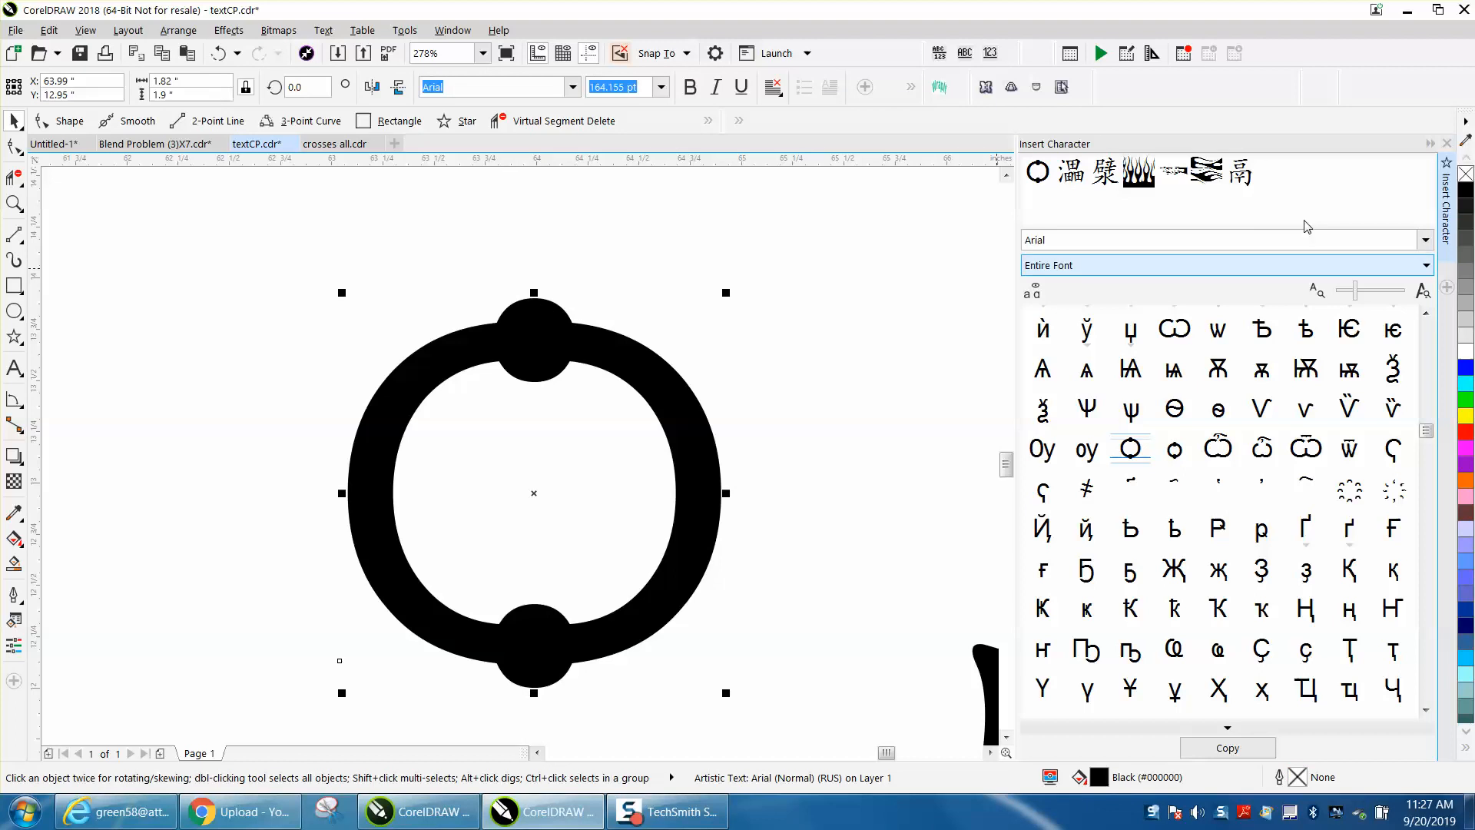